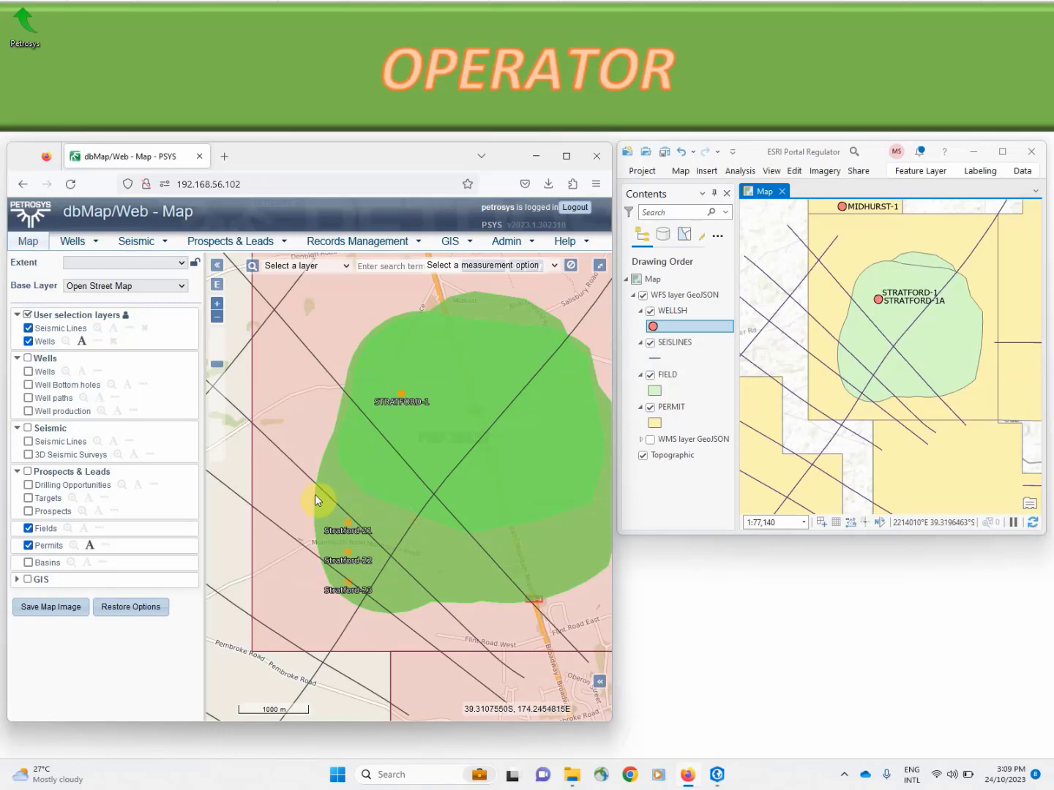
pyautogui.moveTo(395, 538)
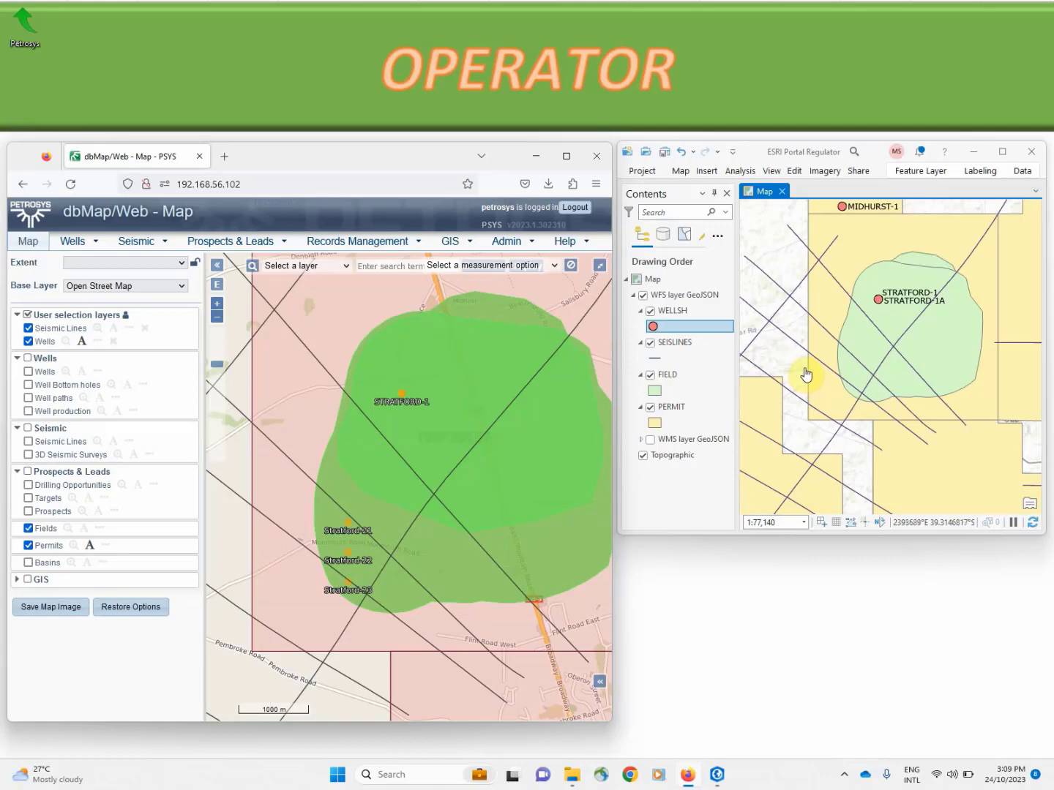
pyautogui.moveTo(885, 391)
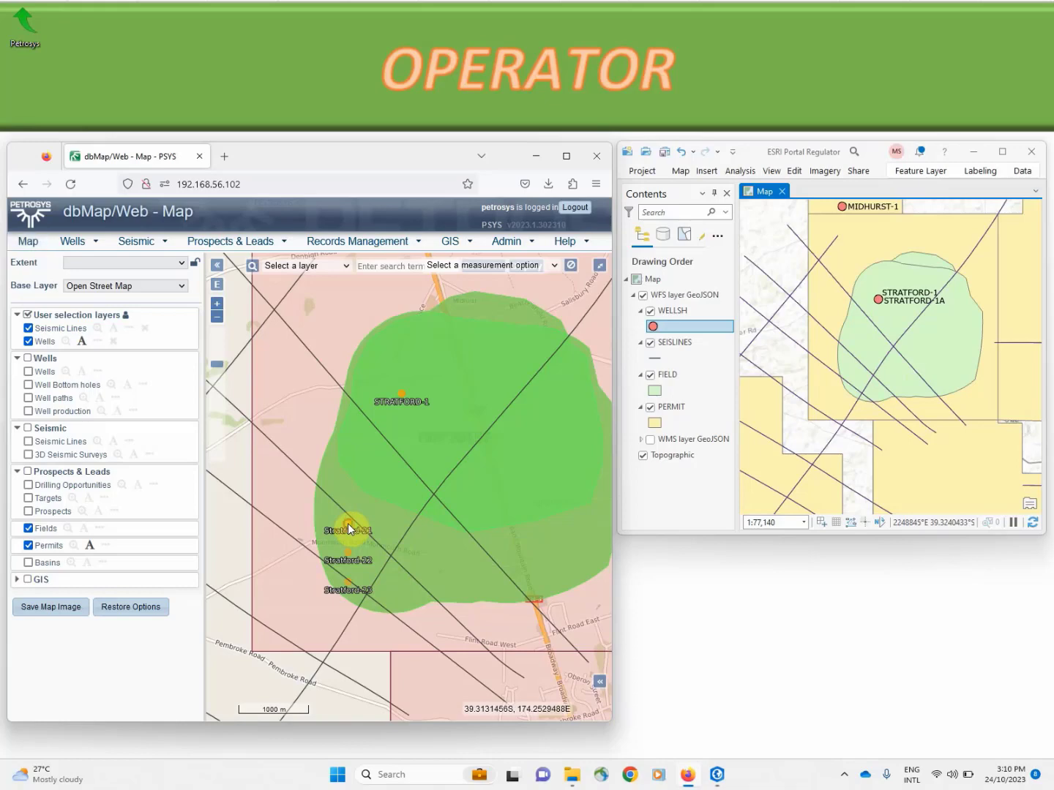
# Show Stratford-21's details from the map and bring up its RM Catalog of two files.
pyautogui.click(348, 529)
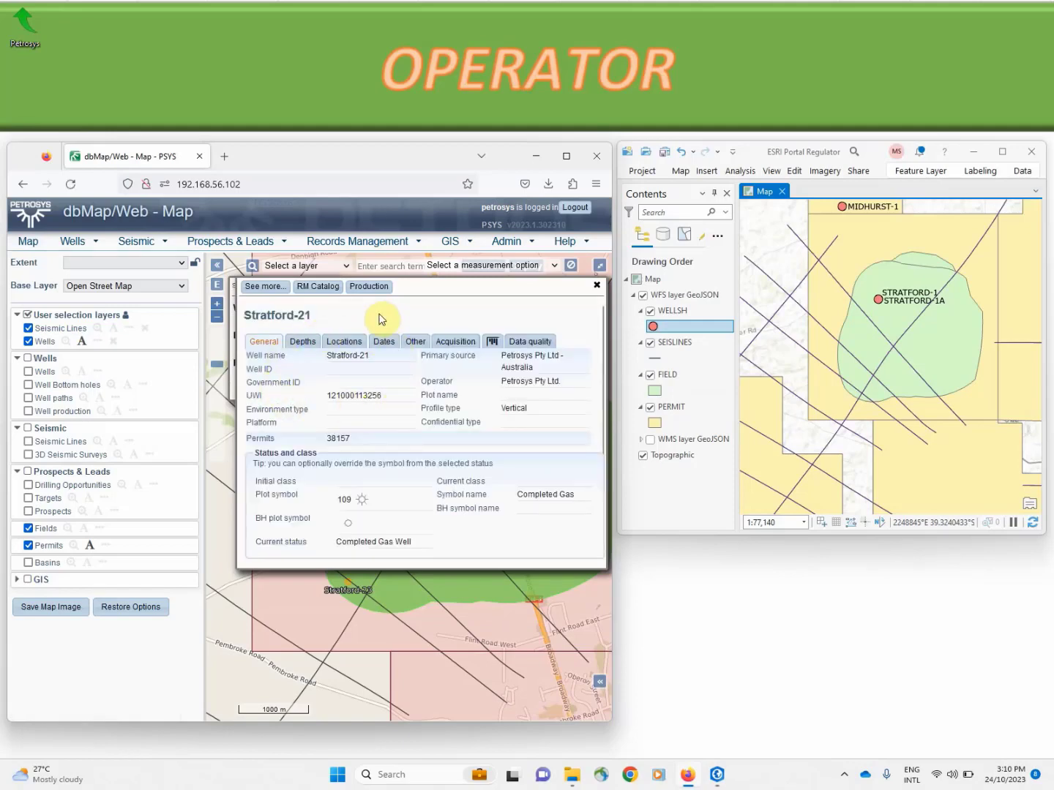
pyautogui.moveTo(325, 301)
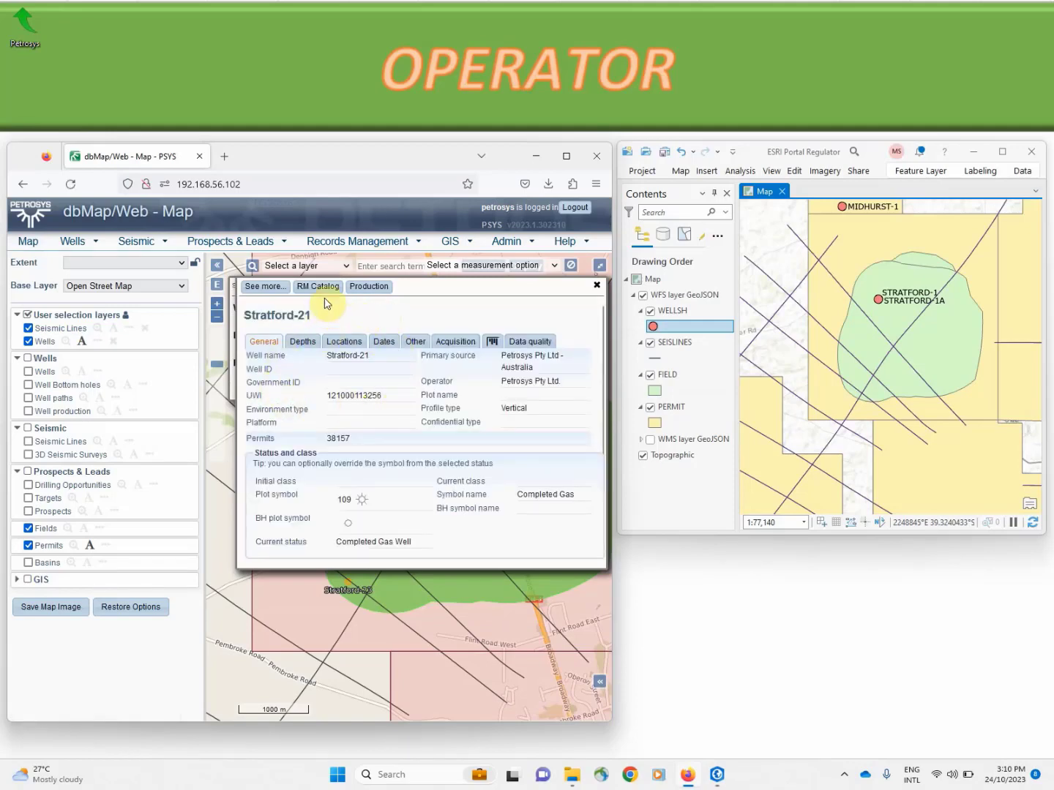
pyautogui.moveTo(325, 291)
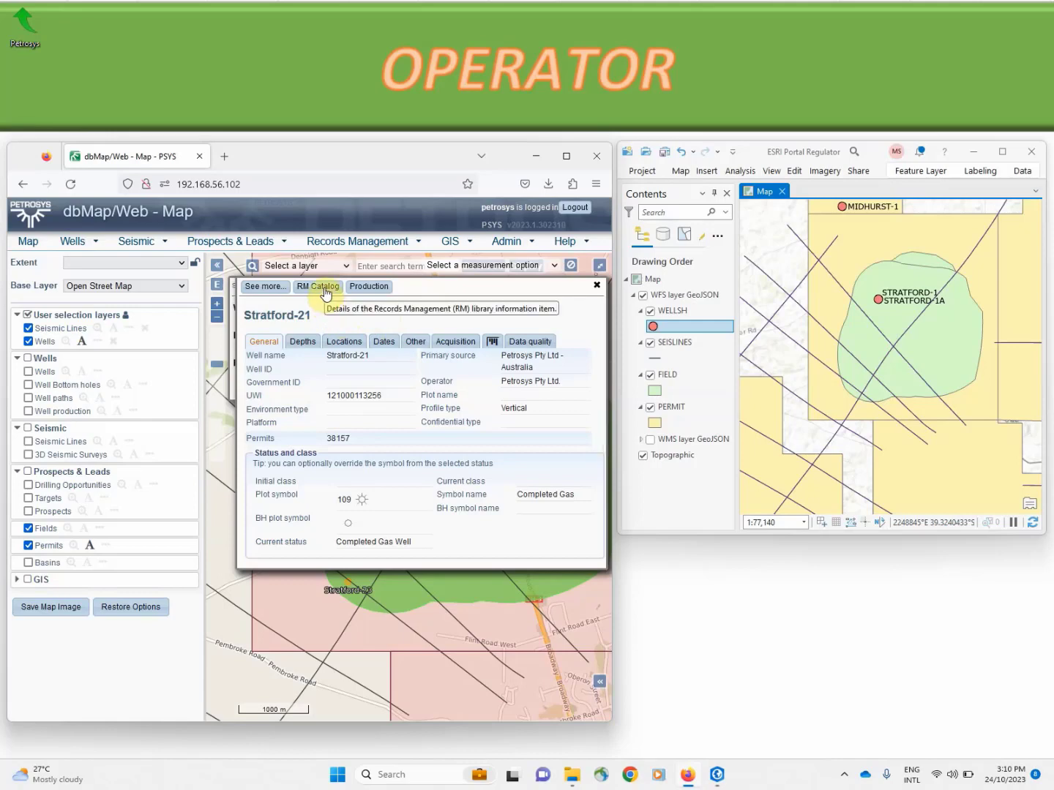
pyautogui.click(317, 286)
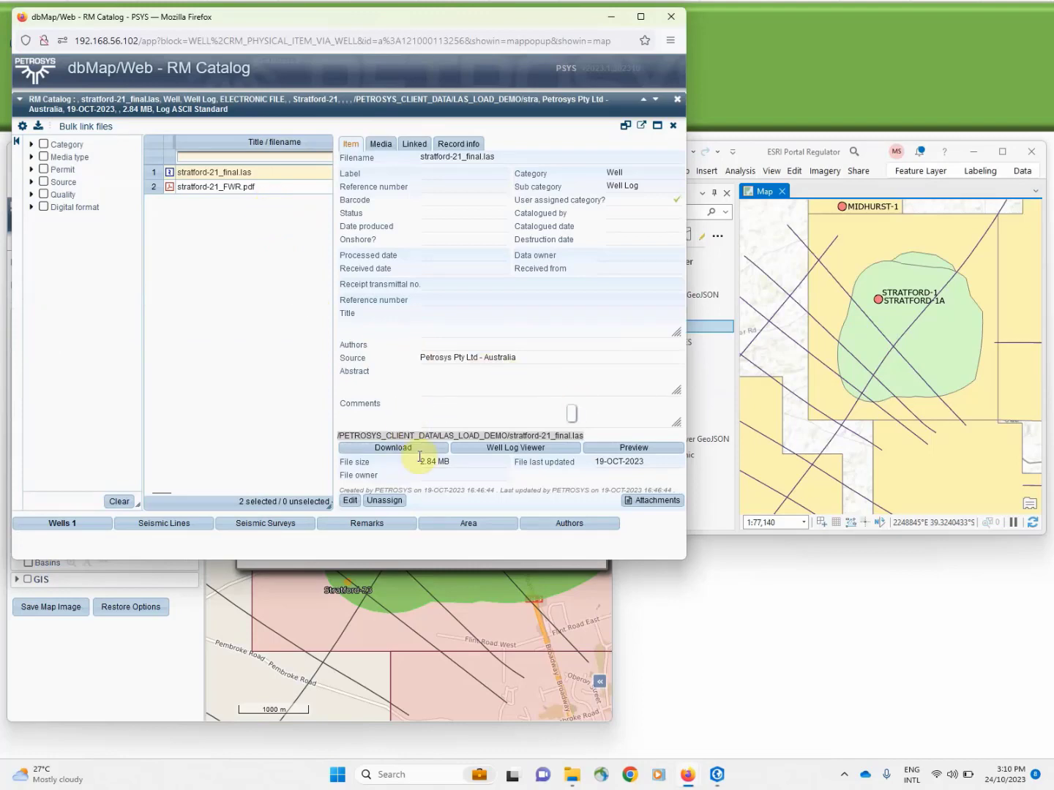
pyautogui.moveTo(512, 413)
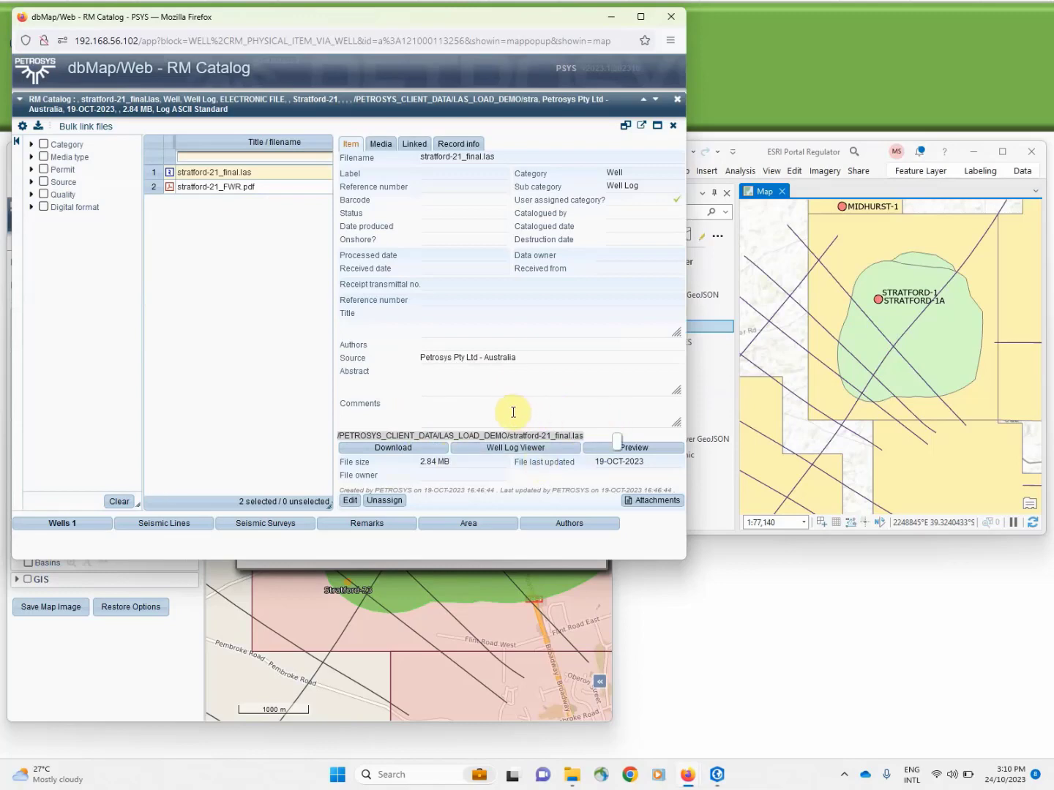
pyautogui.moveTo(515, 417)
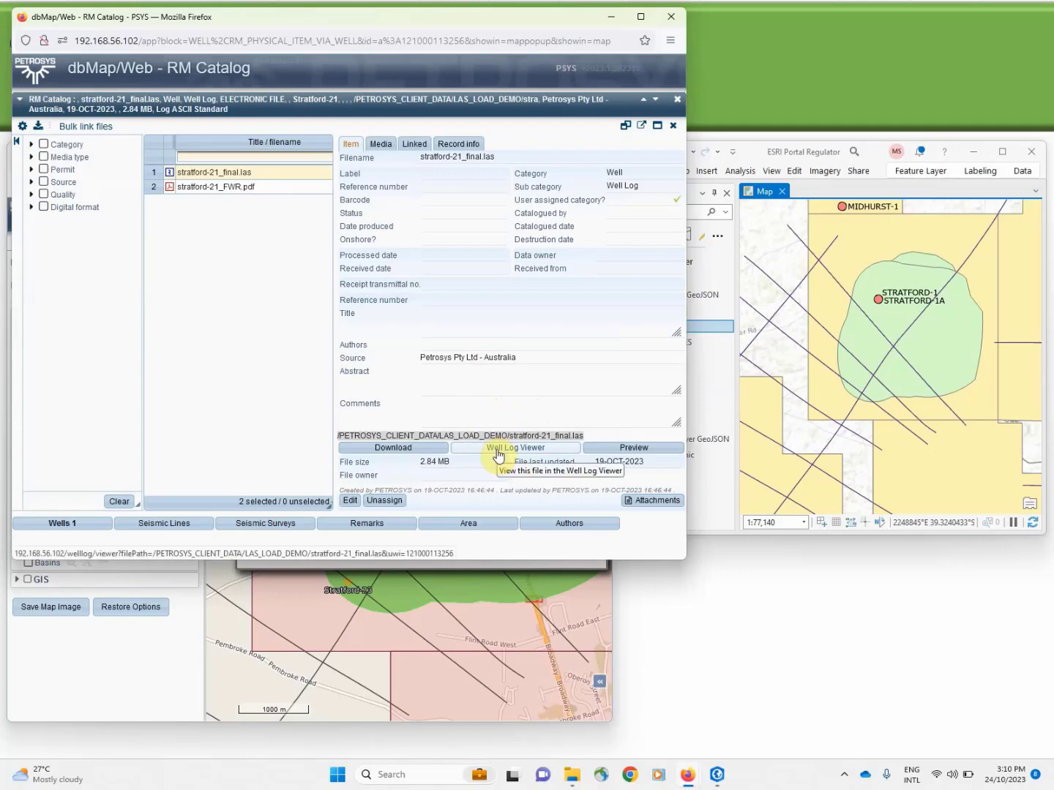
# View the Stratford-21 LAS log curves in the Well Log Viewer, then start a Wells search for 'stratford'.
pyautogui.click(515, 448)
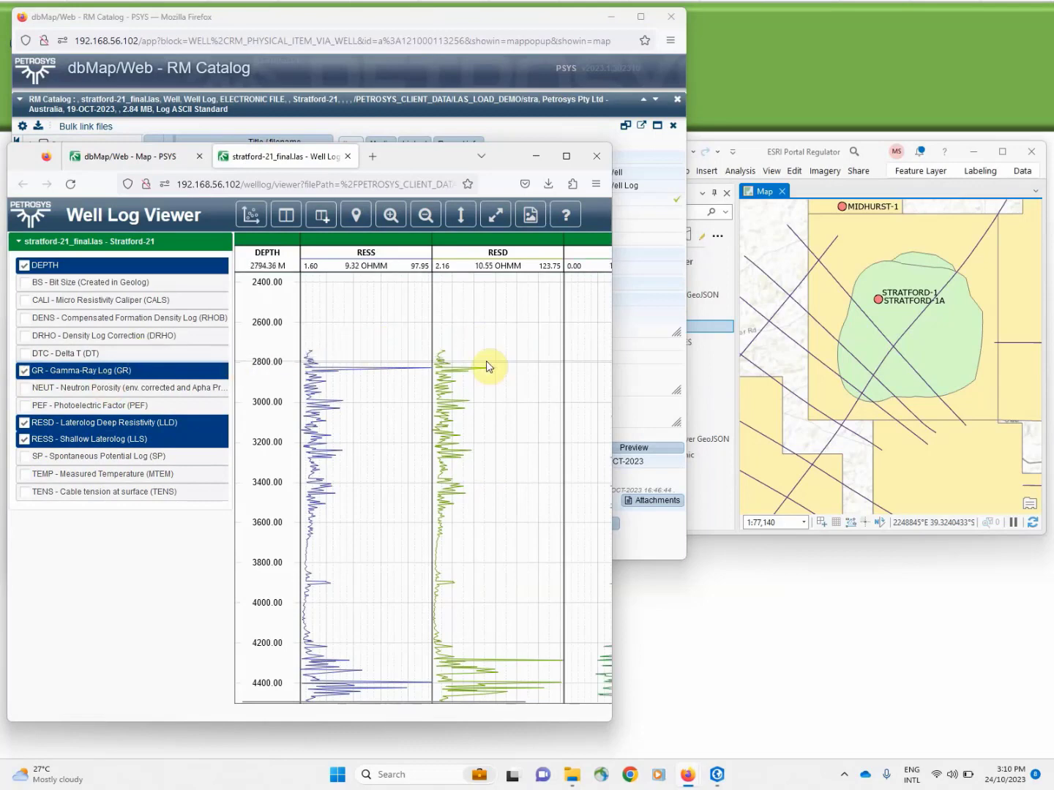
pyautogui.click(365, 252)
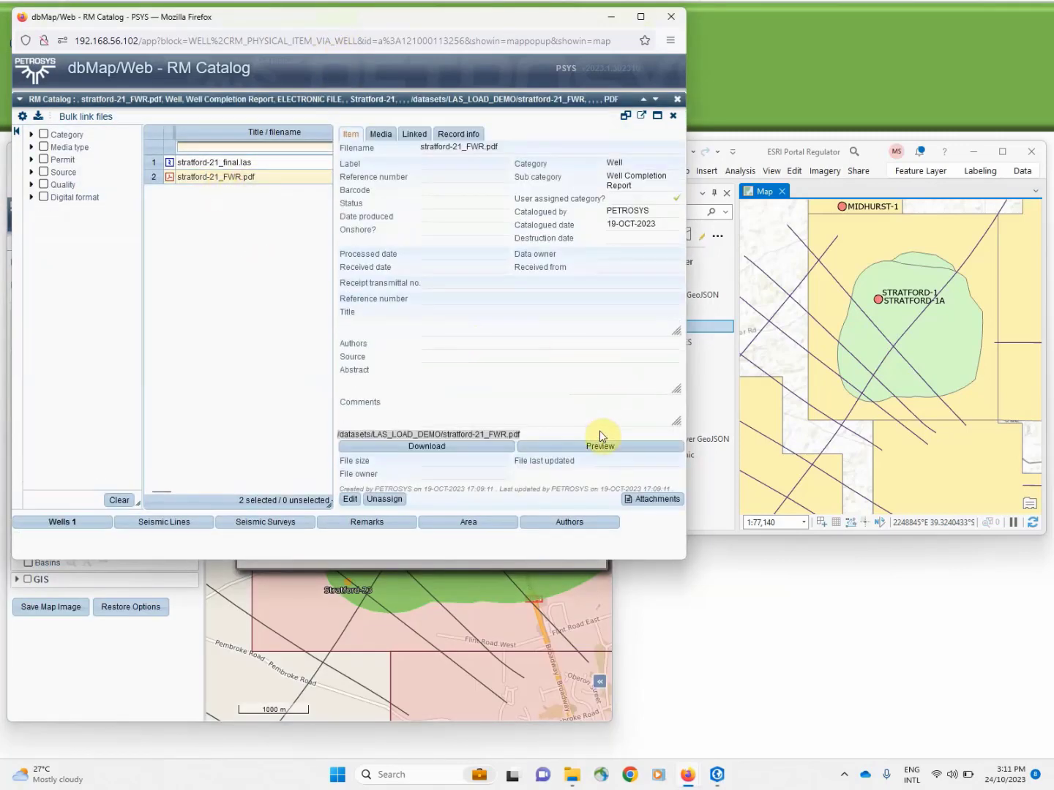
pyautogui.click(600, 447)
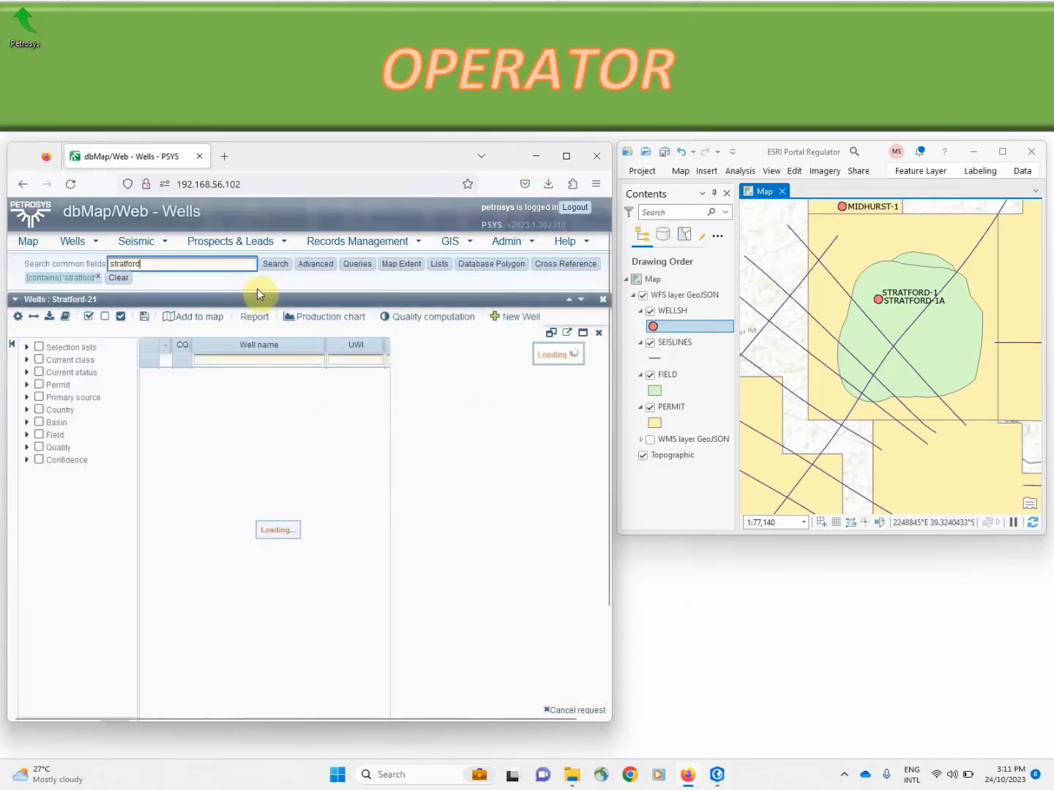
# Show the five Stratford well results and Stratford-21's Surveys & Logging records.
pyautogui.click(275, 264)
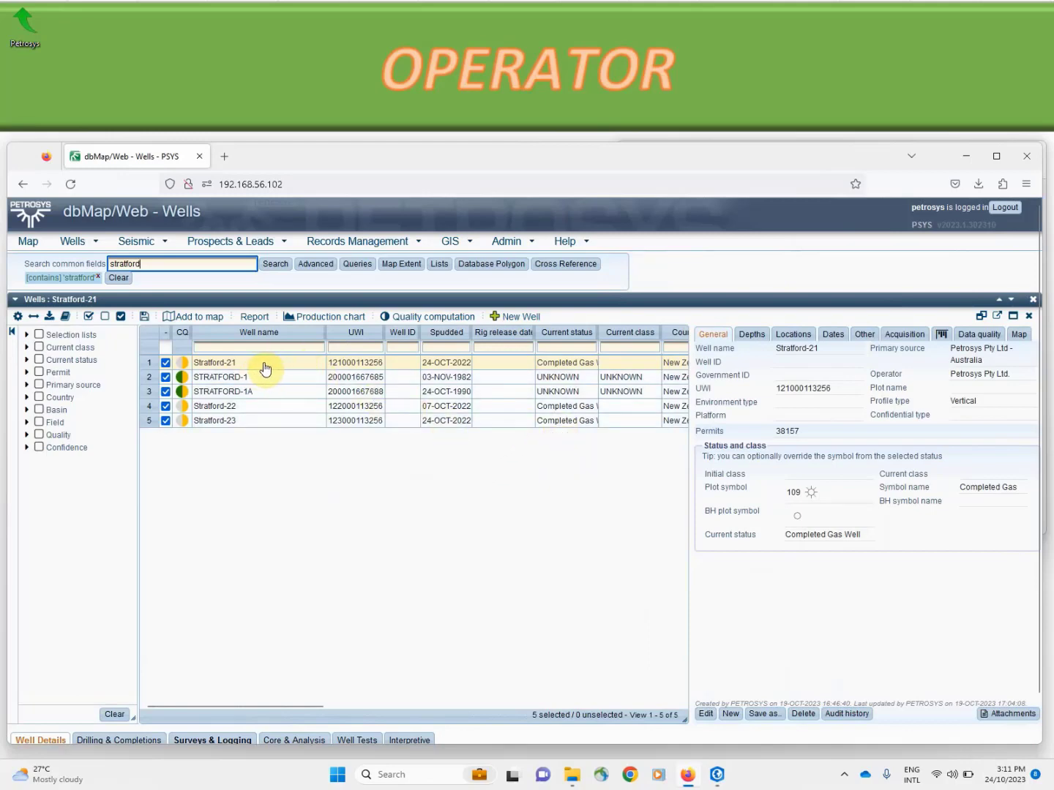
pyautogui.moveTo(653, 397)
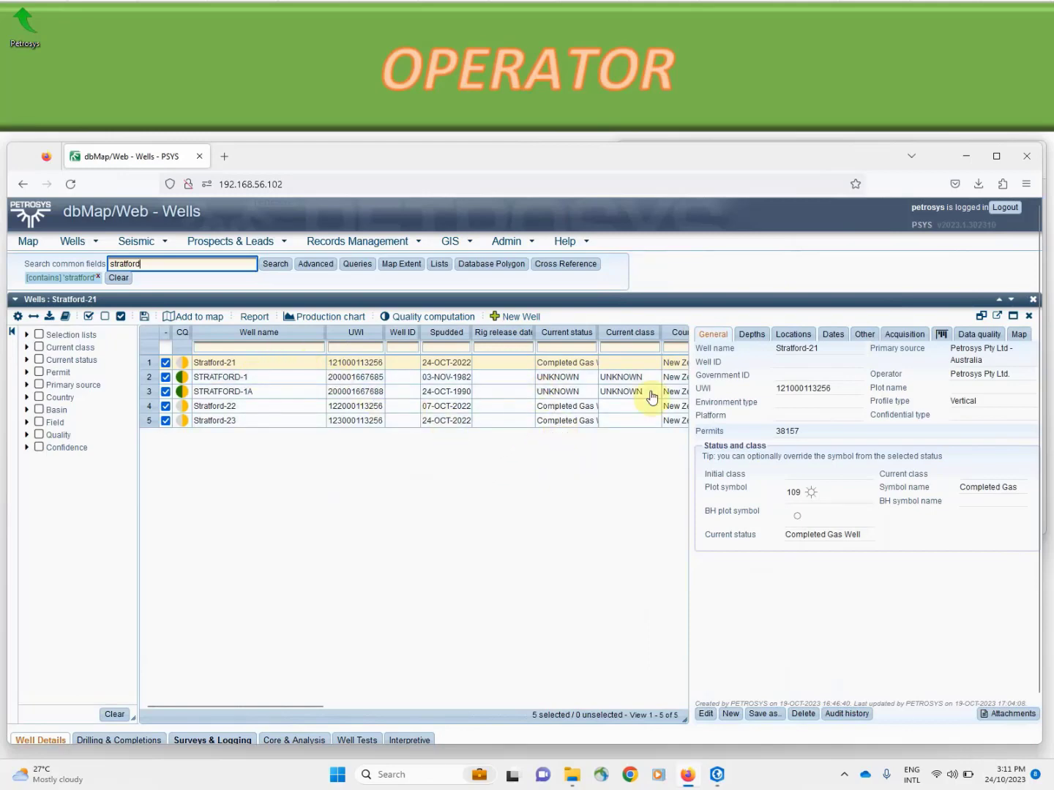
pyautogui.moveTo(776, 582)
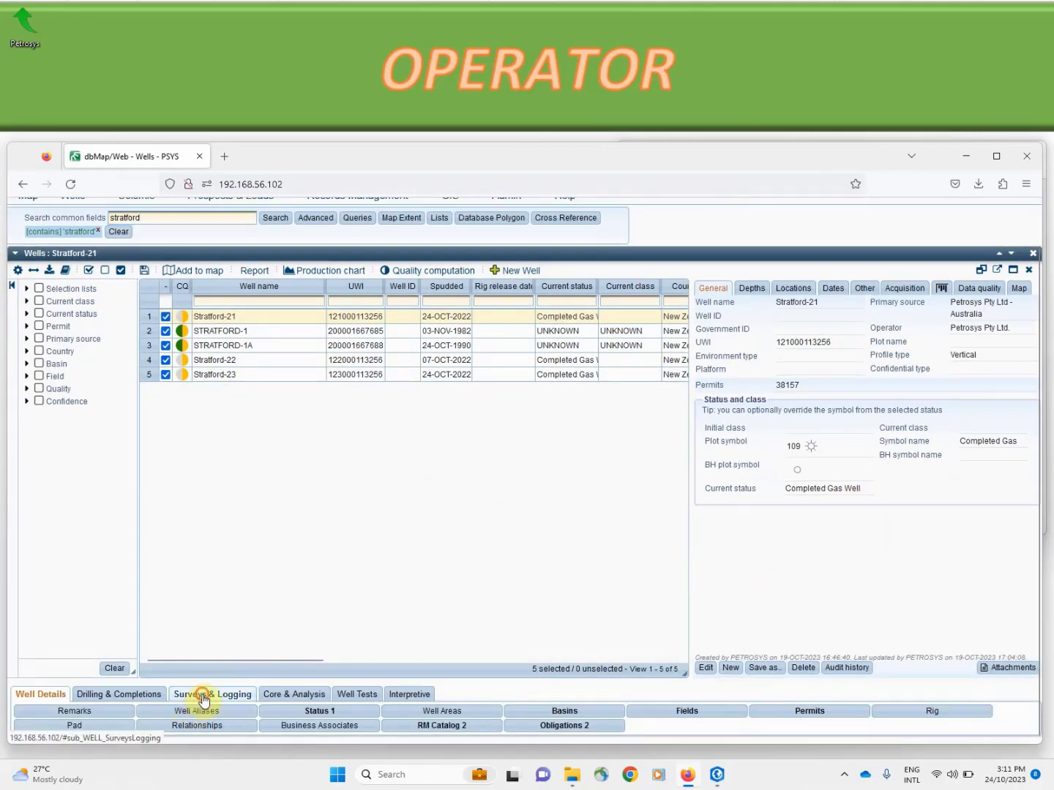
pyautogui.click(212, 694)
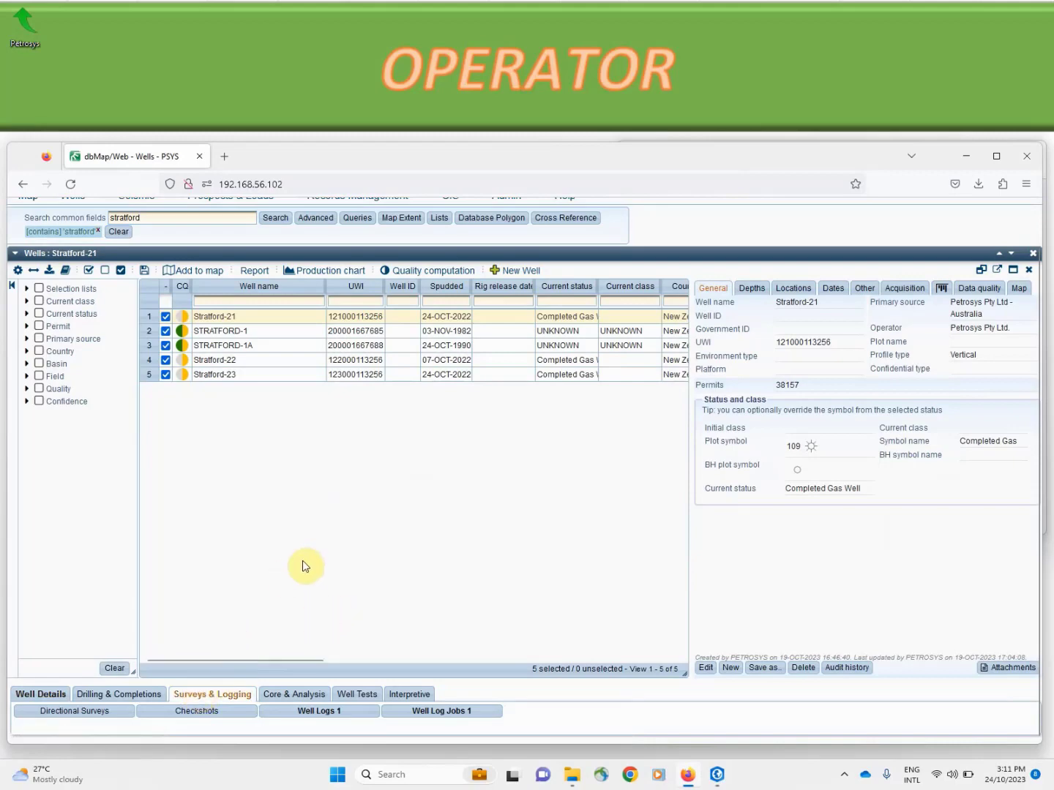
pyautogui.moveTo(525, 730)
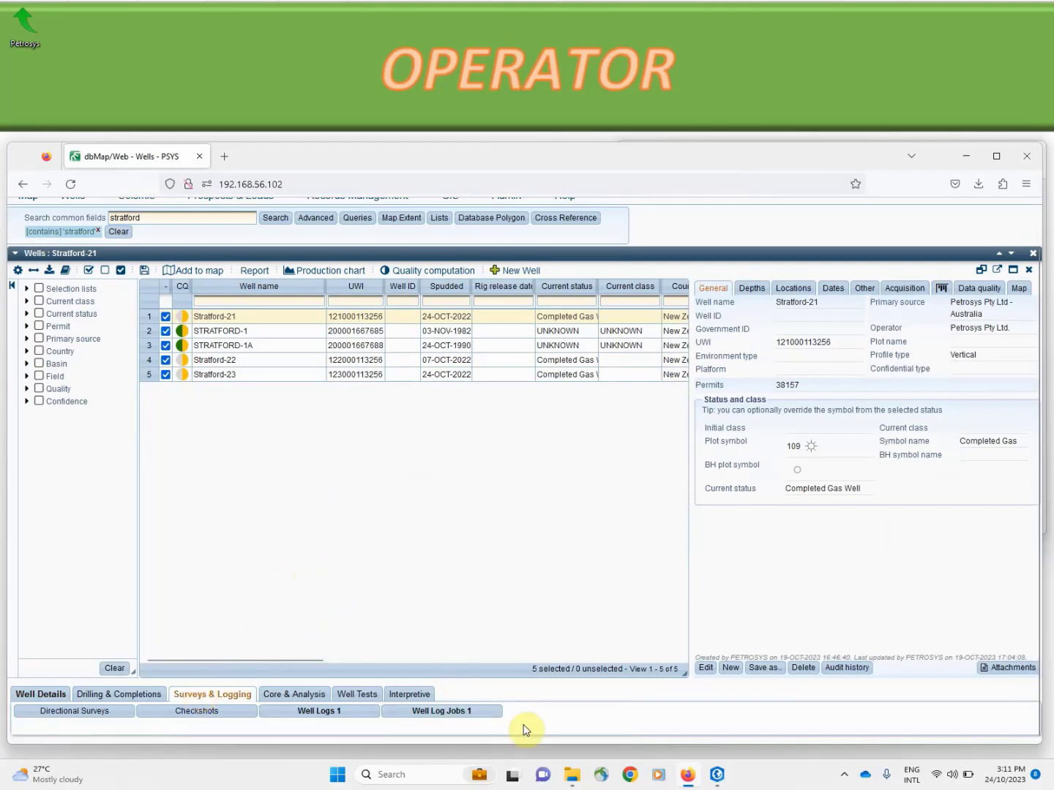
pyautogui.click(319, 711)
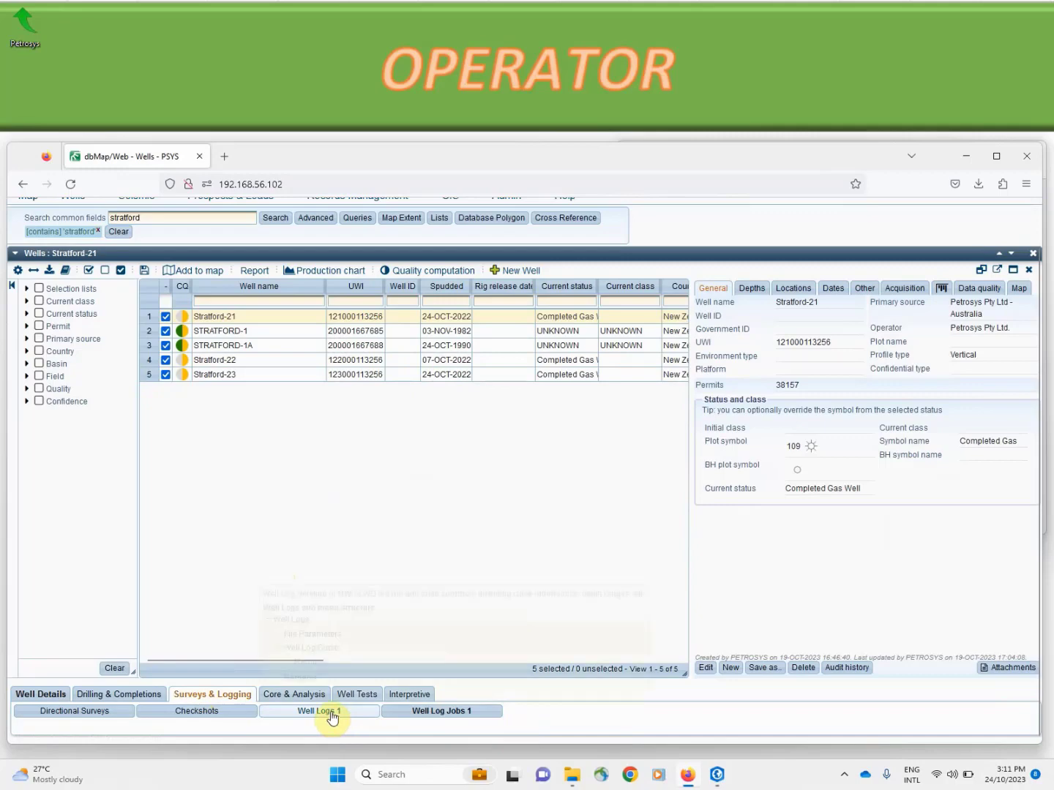
# List Stratford-21's well log stratford-21_final.las and its 14 log curves.
pyautogui.click(319, 711)
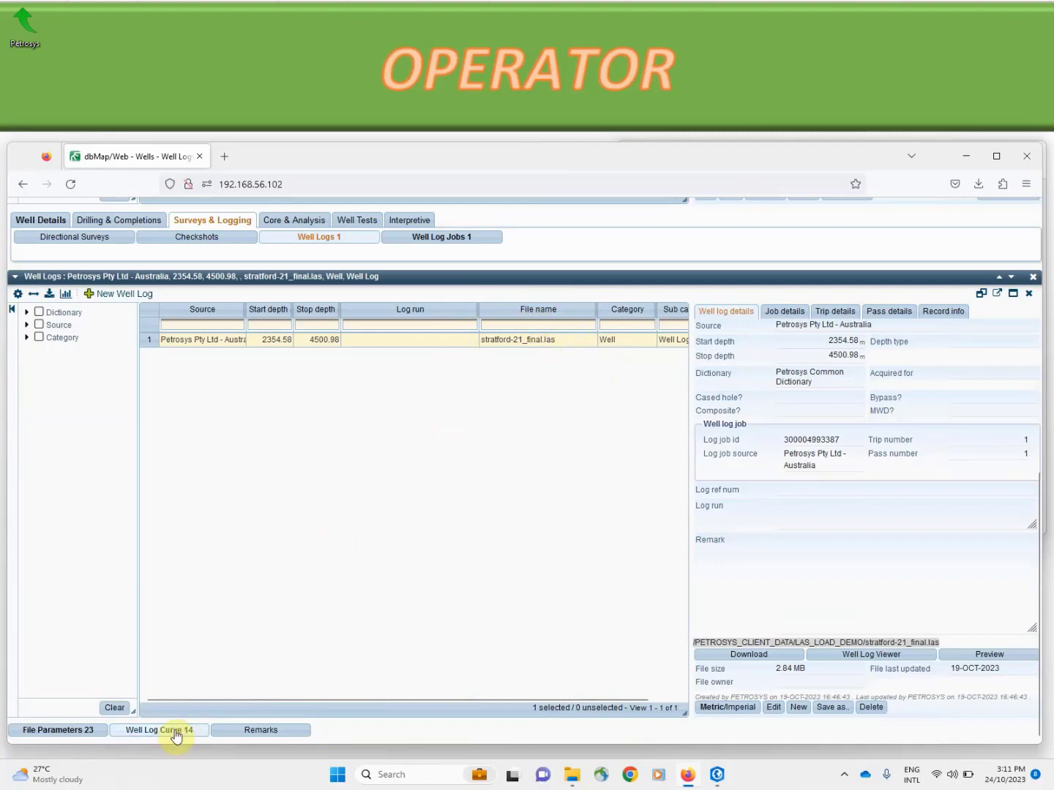
pyautogui.click(158, 730)
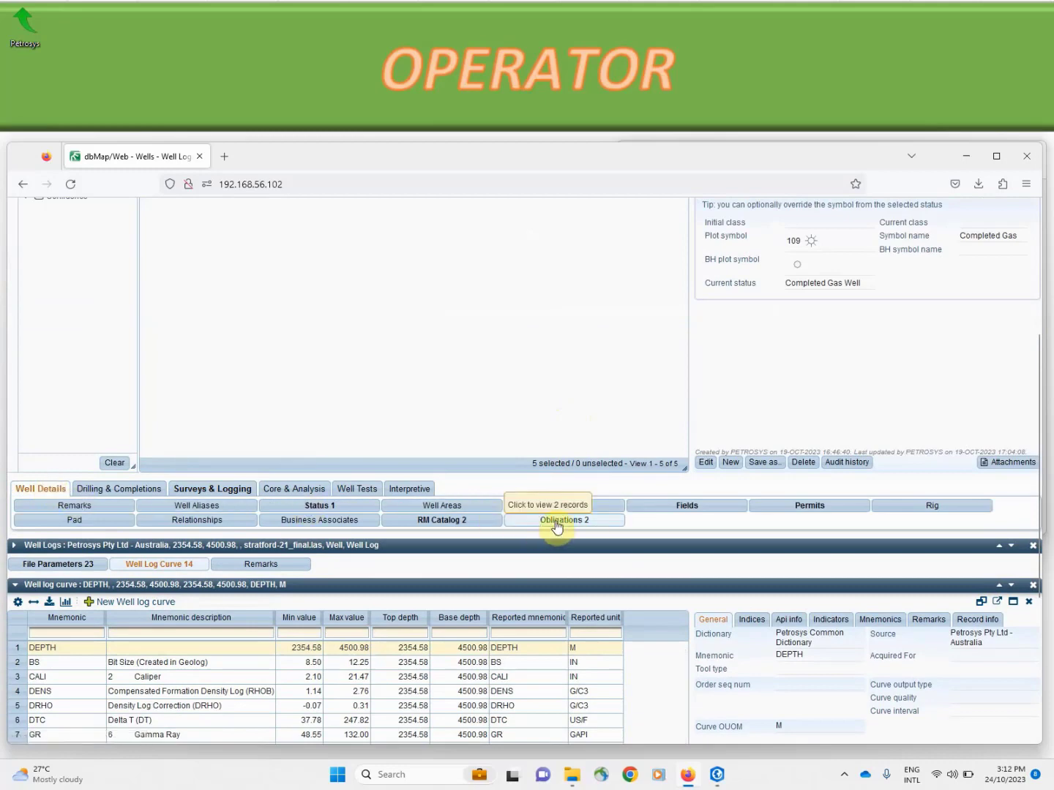
pyautogui.click(564, 520)
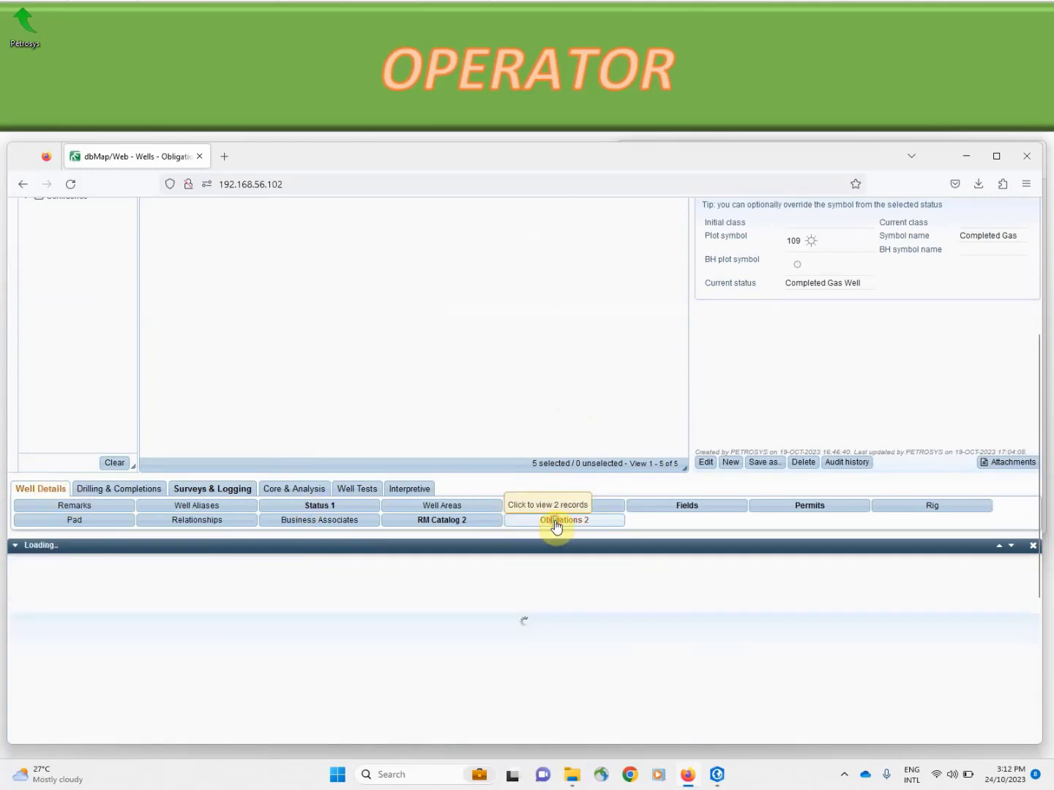
pyautogui.click(563, 519)
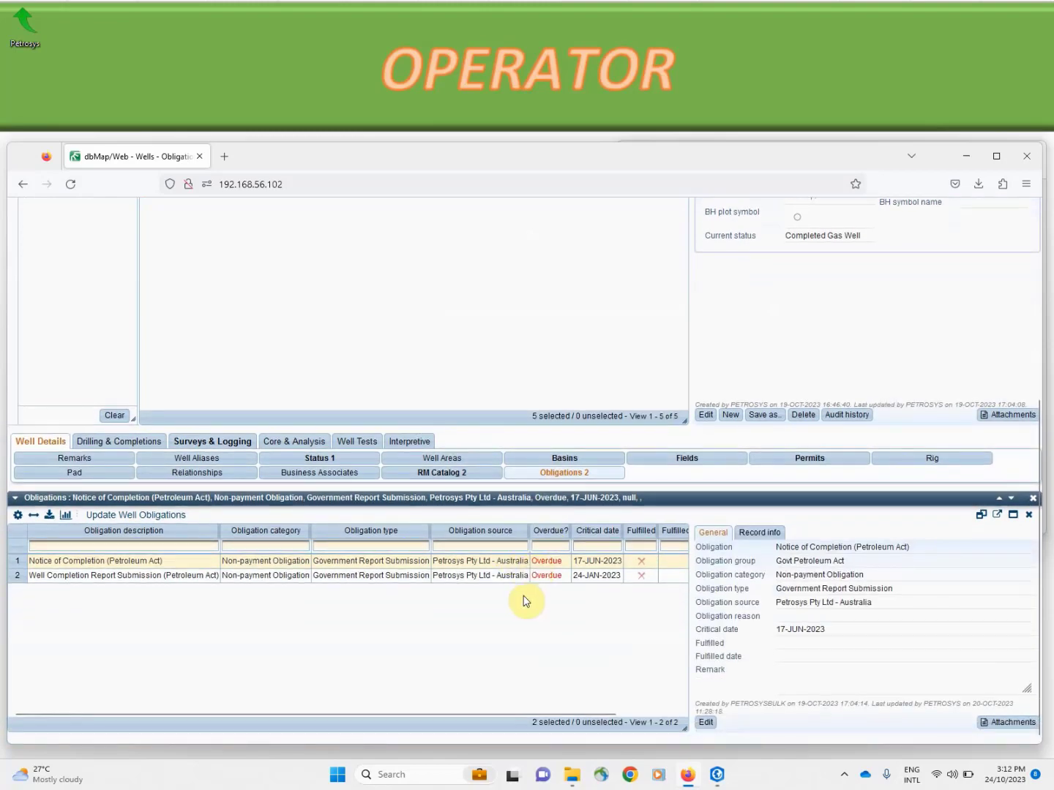
pyautogui.moveTo(509, 612)
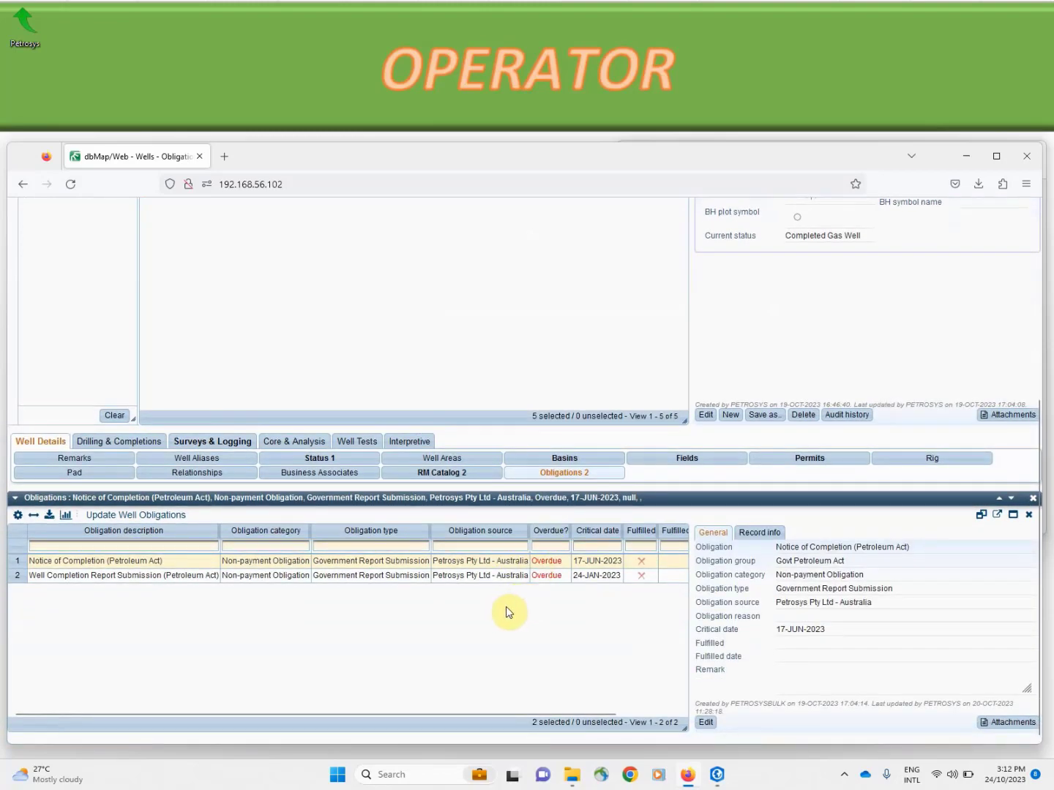
pyautogui.moveTo(578, 597)
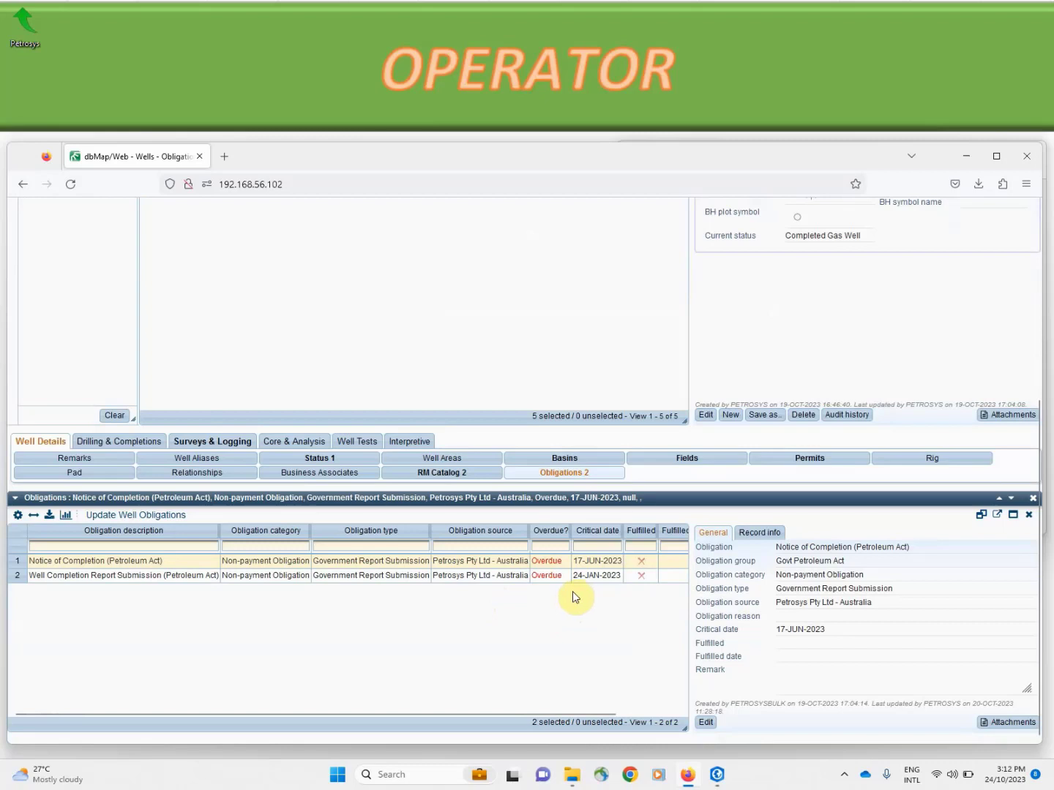
pyautogui.moveTo(595, 612)
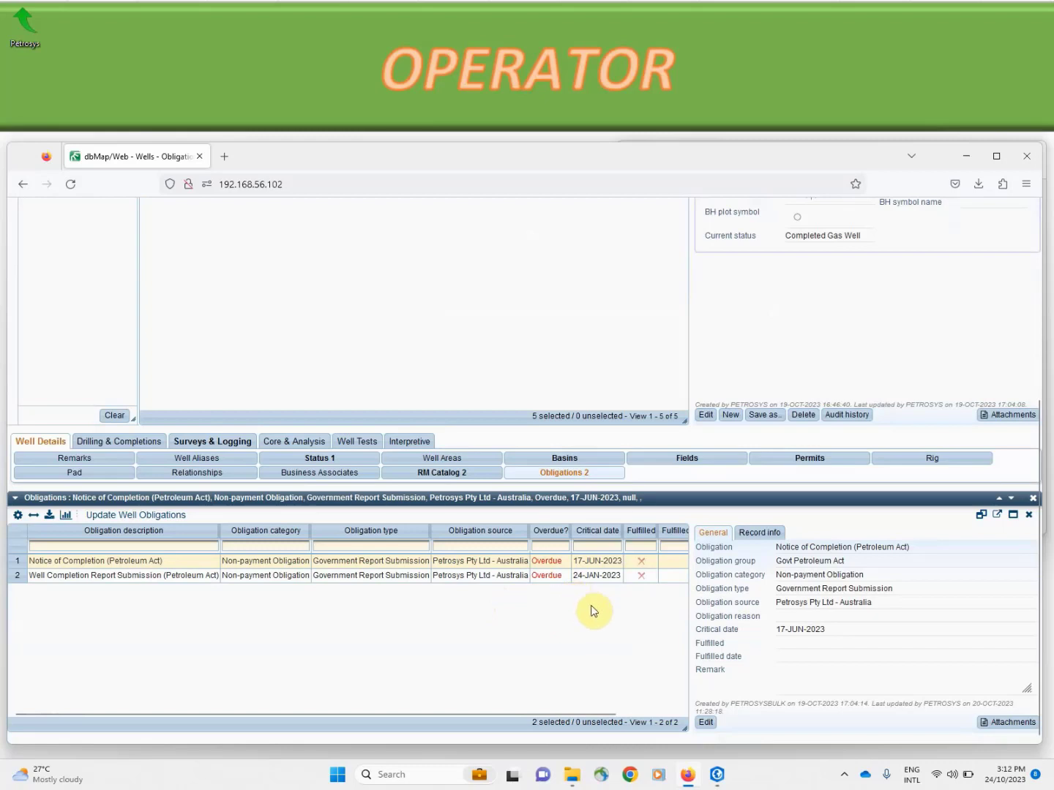
pyautogui.moveTo(612, 605)
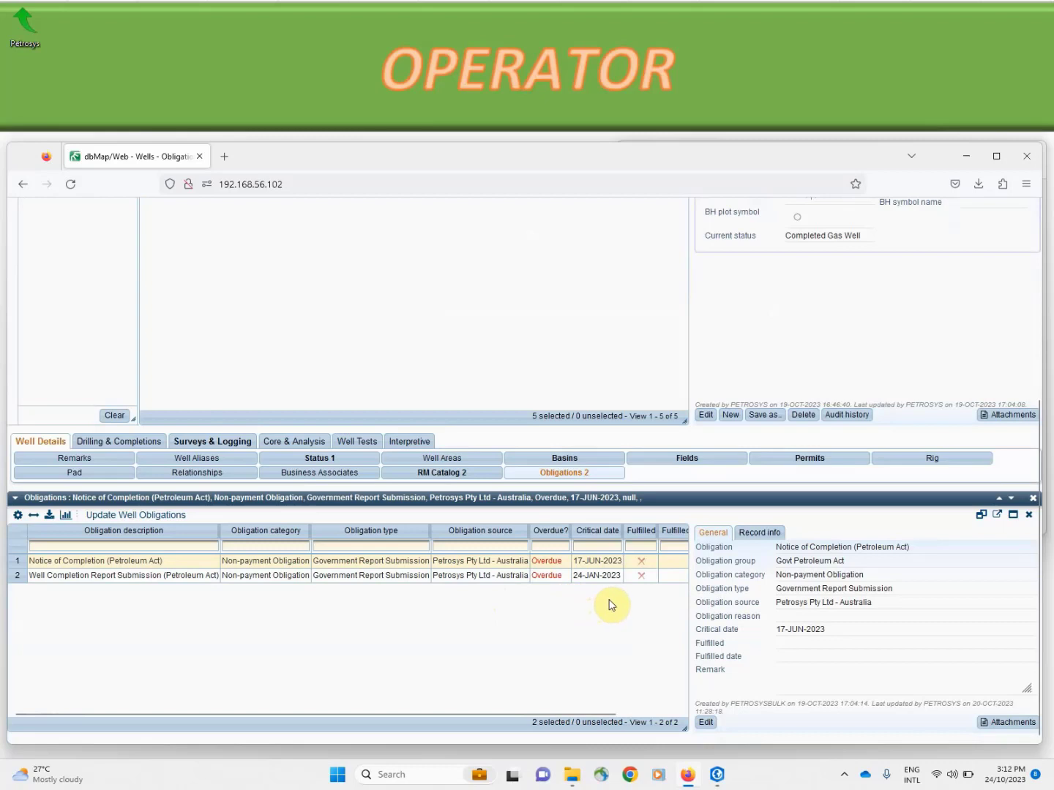
pyautogui.moveTo(621, 604)
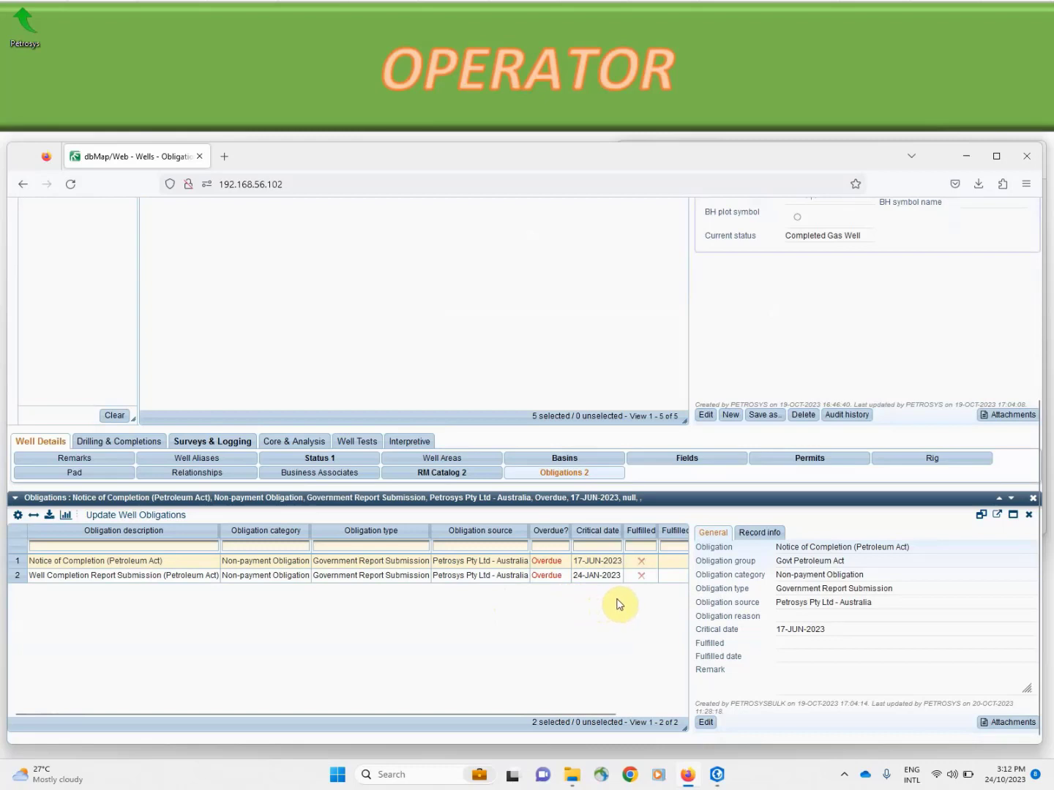
pyautogui.moveTo(977, 520)
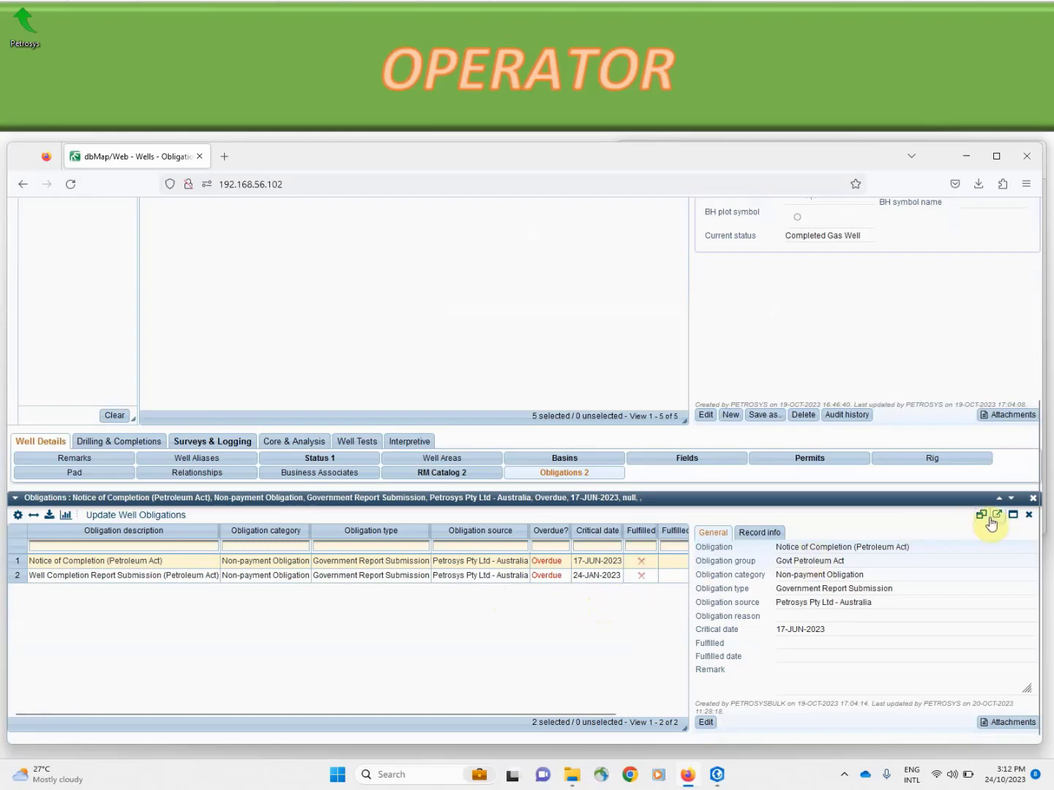
# Close the Obligations panel and filter the report list to Government Submission Reports - WELL data.
pyautogui.click(1029, 516)
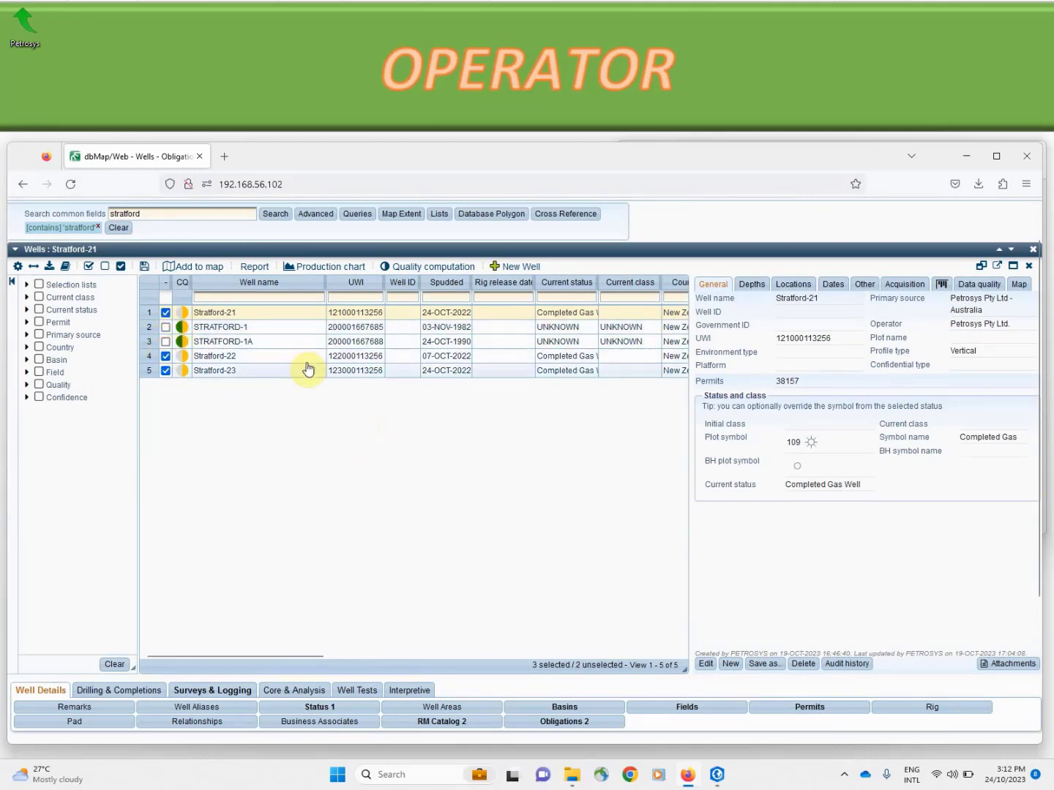
pyautogui.moveTo(275, 370)
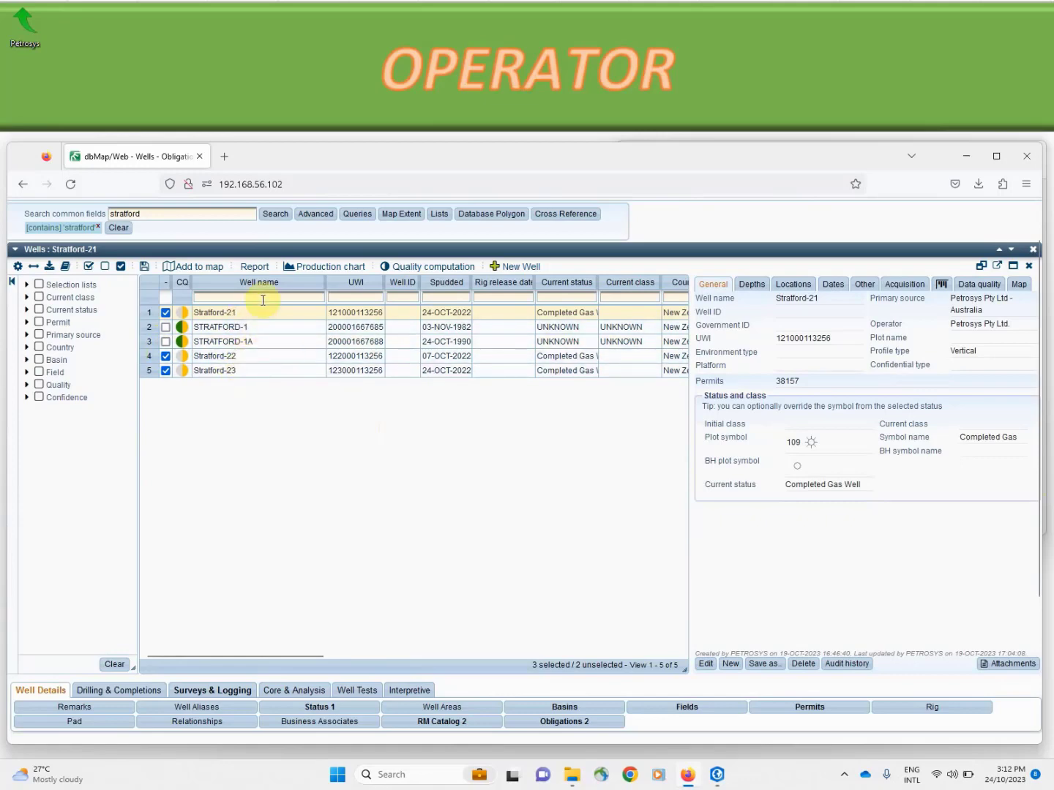
pyautogui.click(254, 267)
pyautogui.write('s')
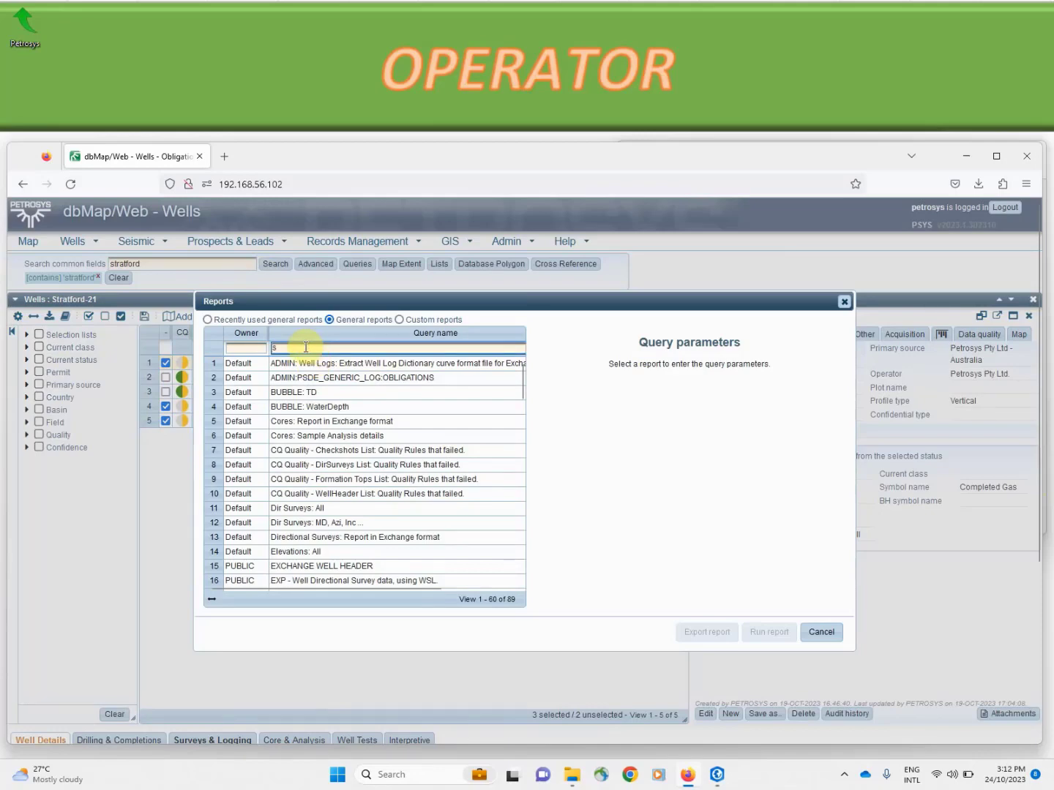
pyautogui.write('ubm')
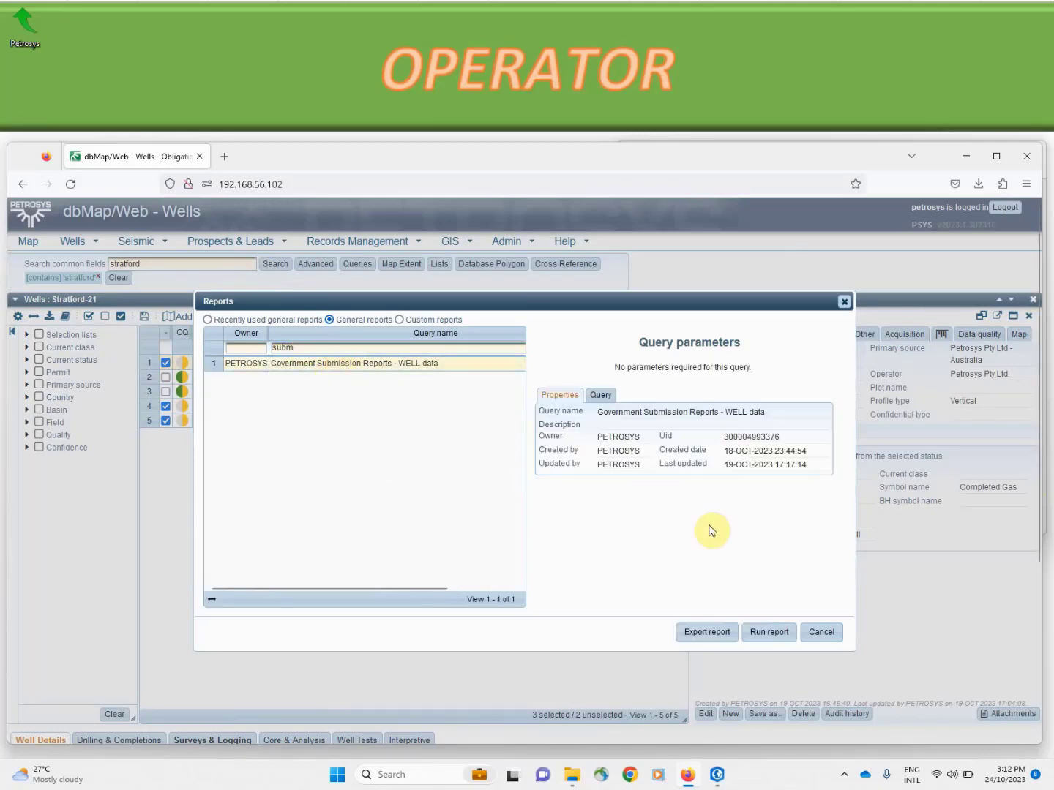
pyautogui.click(705, 632)
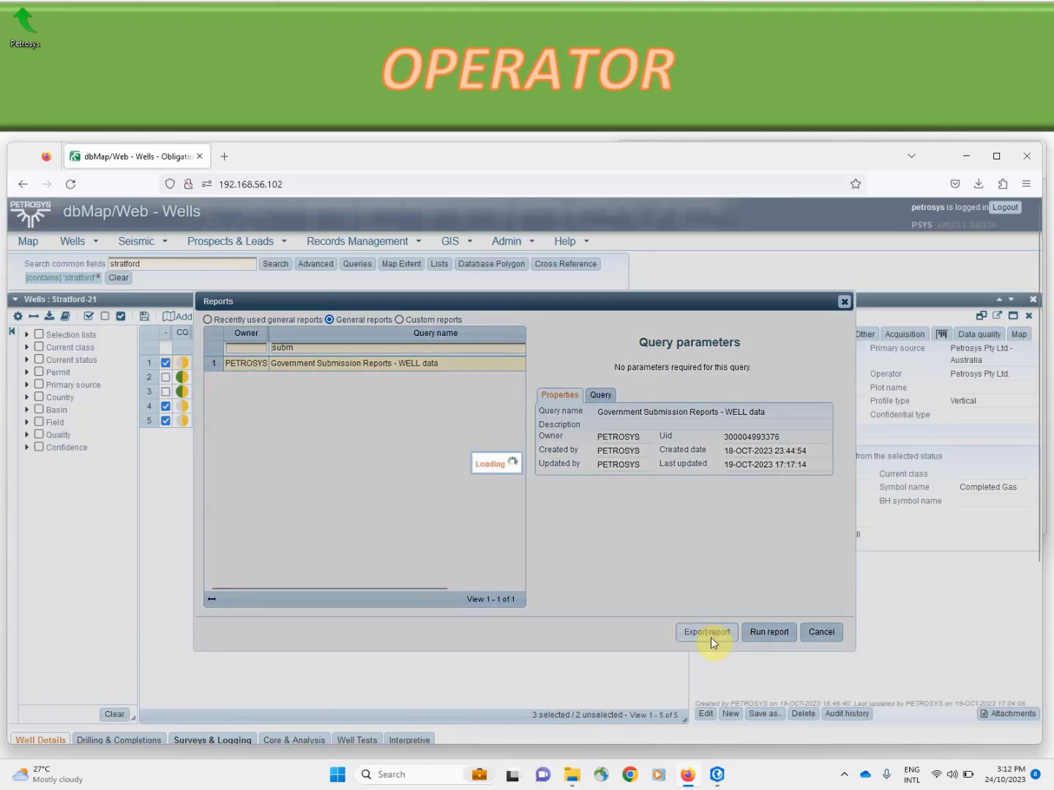
# Export the report to Excel using the GovtSubmissionFormatWELLS.xlsx template.
pyautogui.click(705, 632)
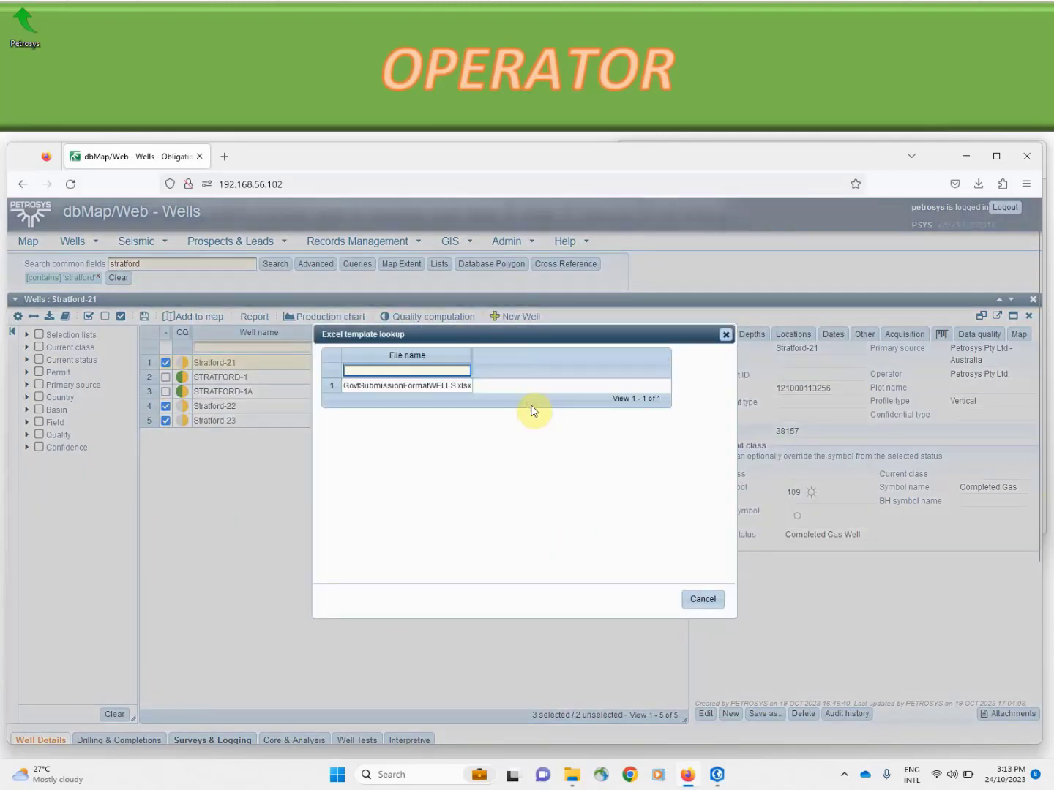
pyautogui.click(406, 386)
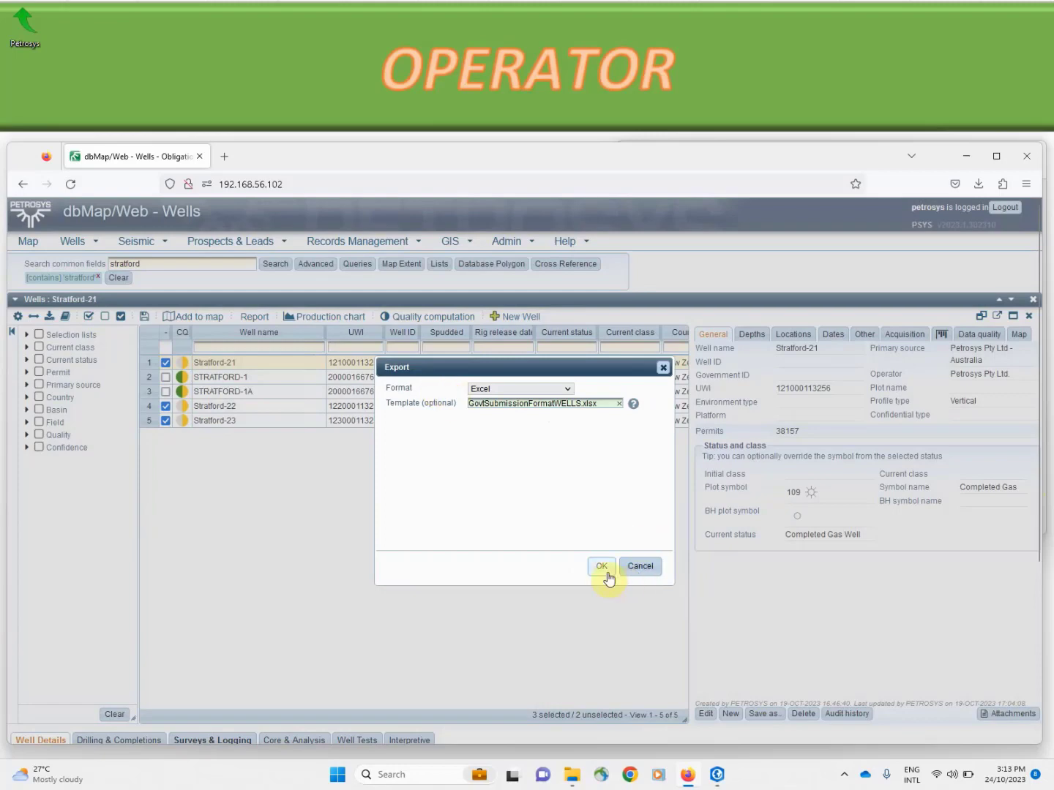
pyautogui.click(602, 566)
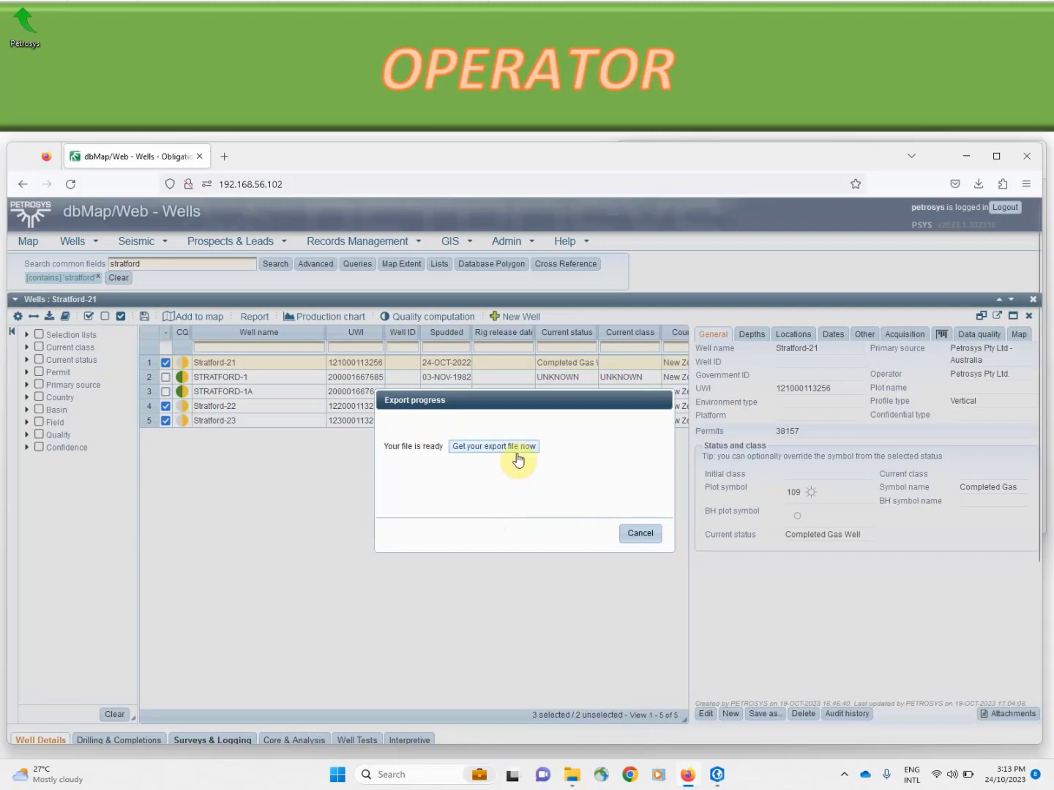
# Download report.xlsx, review its Digital Well Log sheet in Excel and move to the Well Exchange sheet.
pyautogui.click(493, 446)
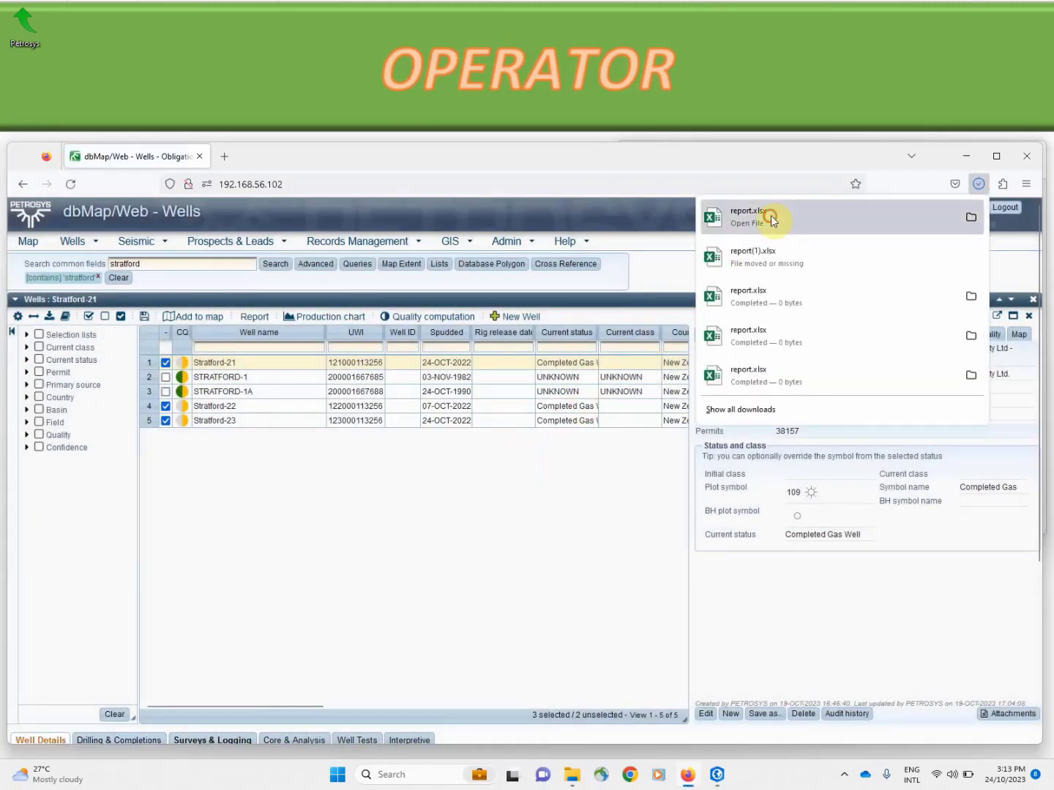
pyautogui.click(748, 217)
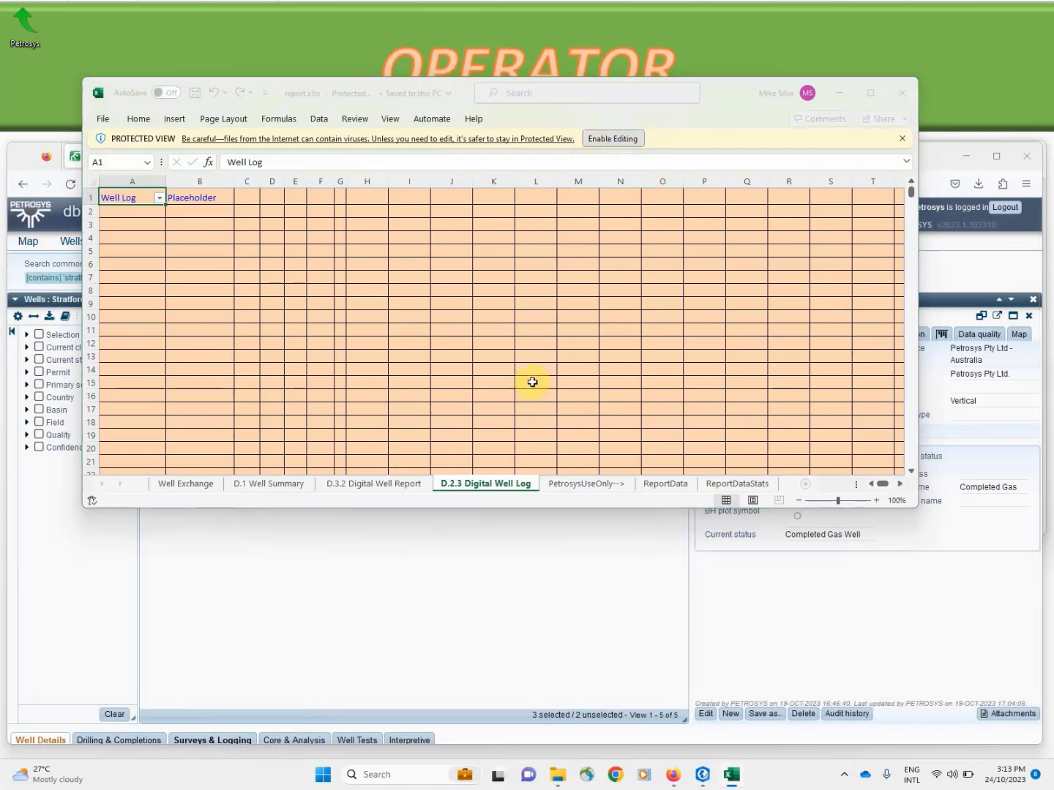
pyautogui.moveTo(459, 447)
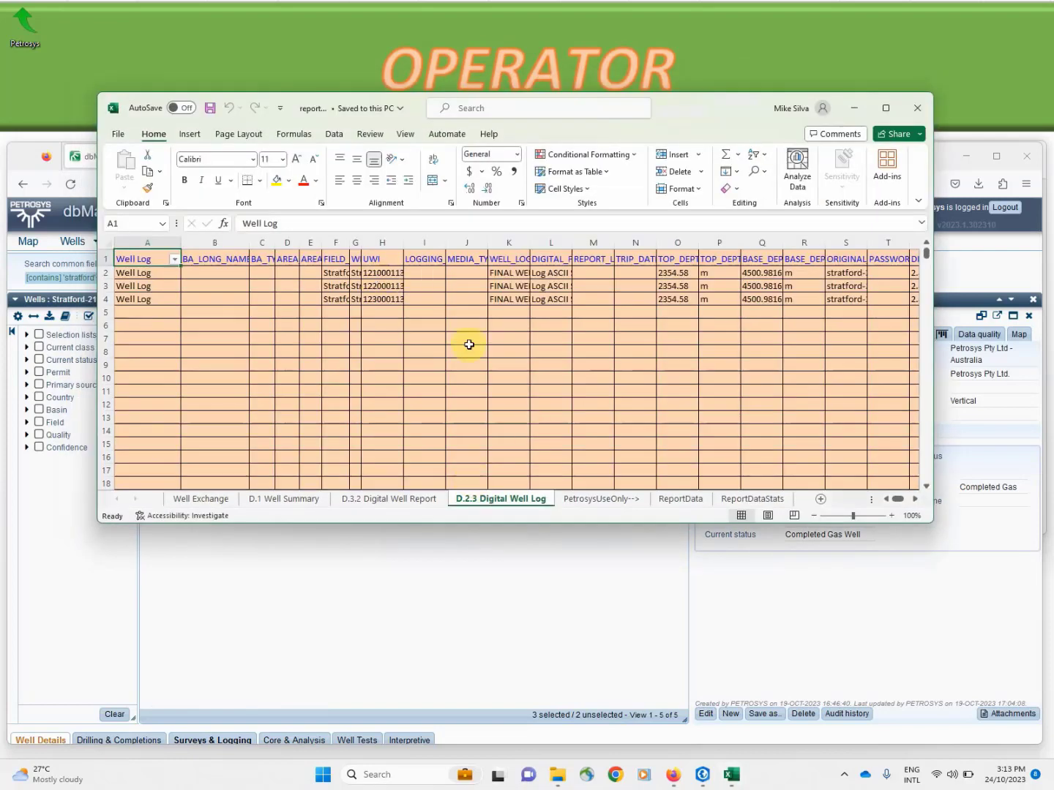
pyautogui.moveTo(523, 503)
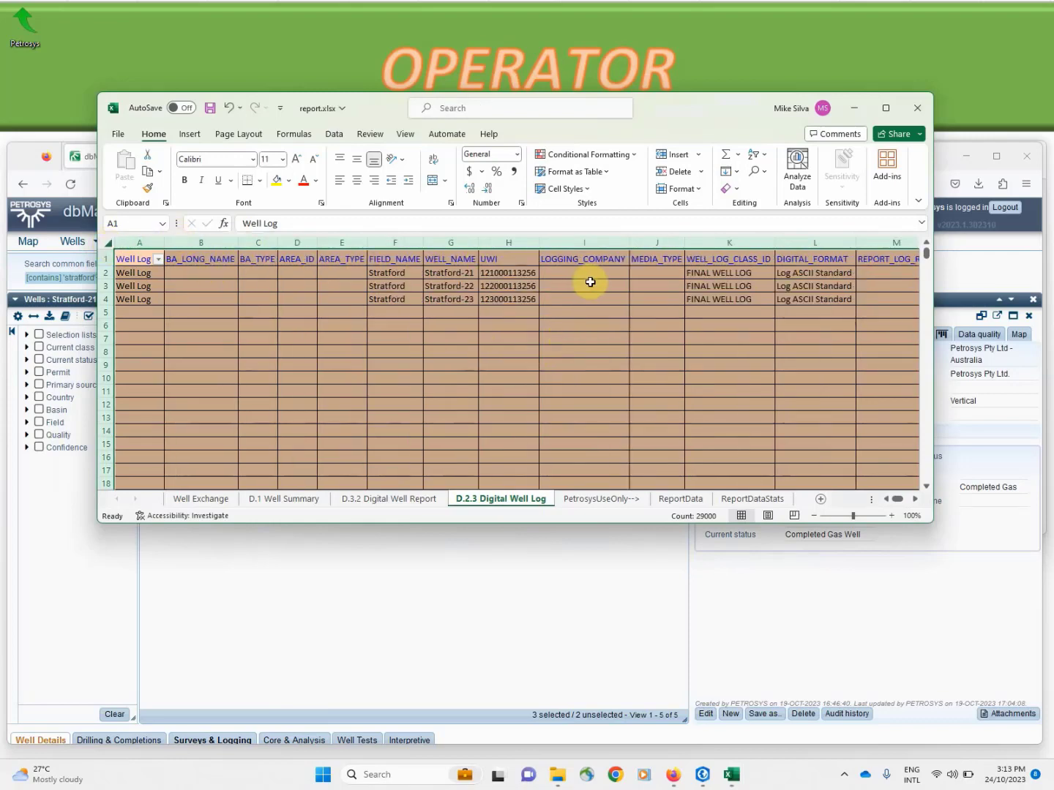
pyautogui.moveTo(611, 287)
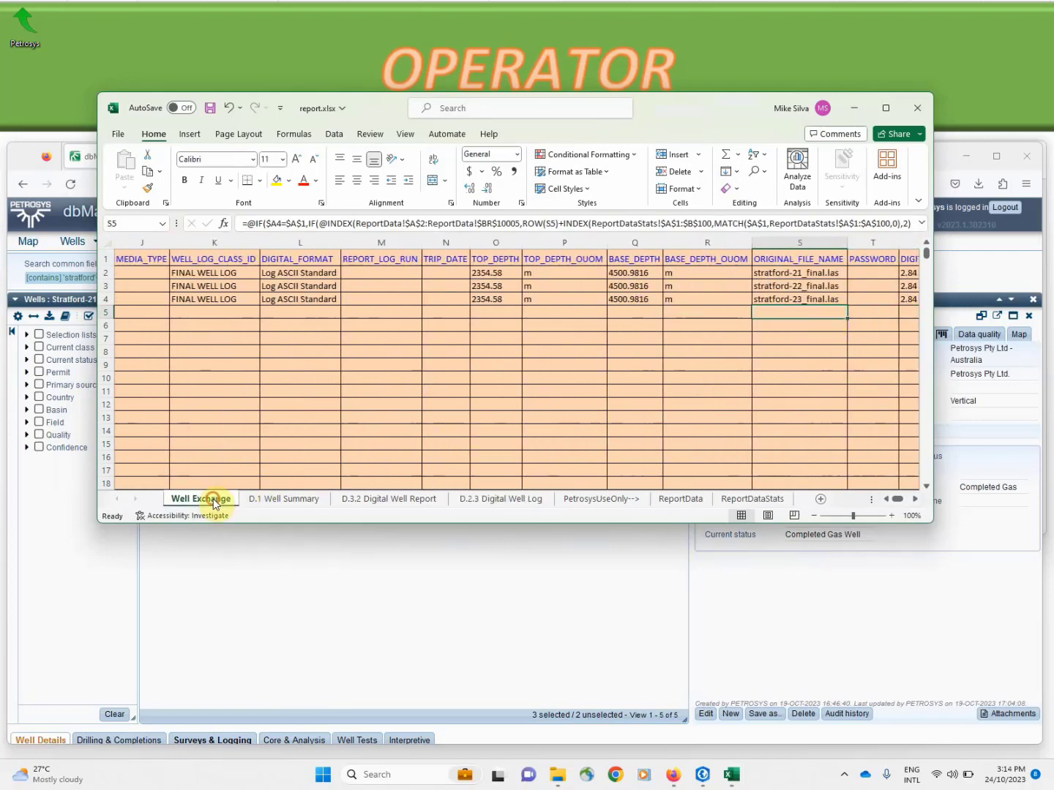
pyautogui.click(199, 498)
pyautogui.write('W')
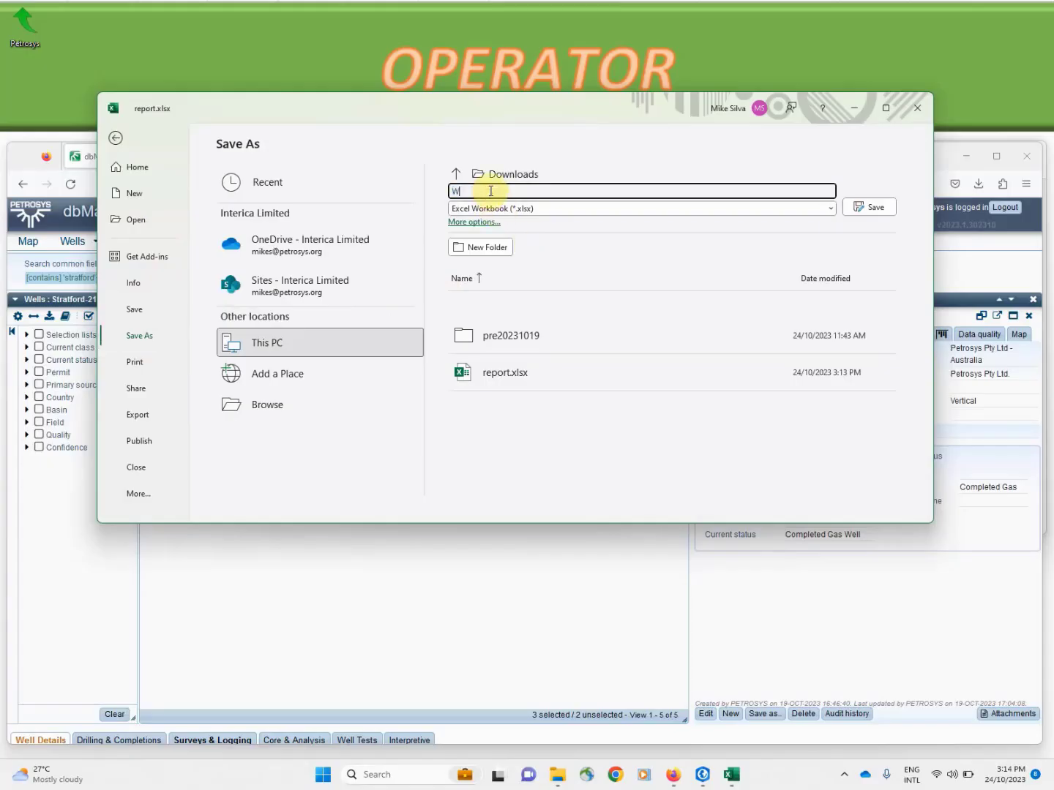
# Save the workbook to Downloads as WellSubmissionDDMMYY.xlsx.
pyautogui.write('ellSubmissionDDMMYY')
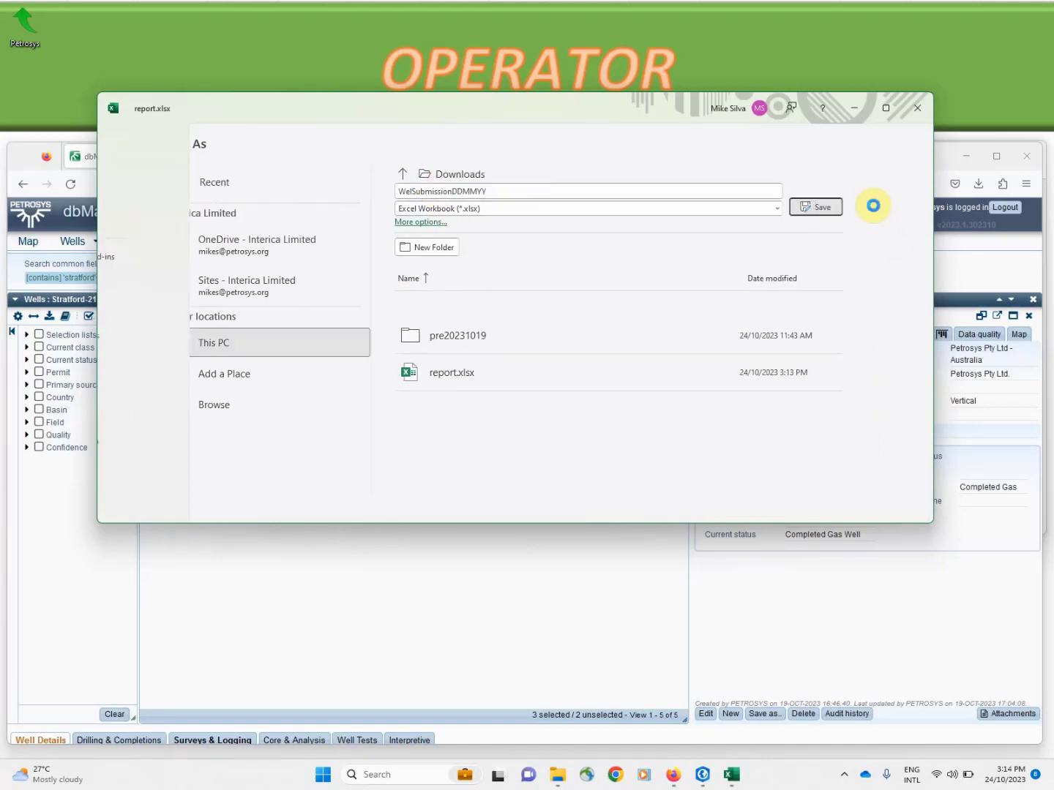
pyautogui.click(814, 206)
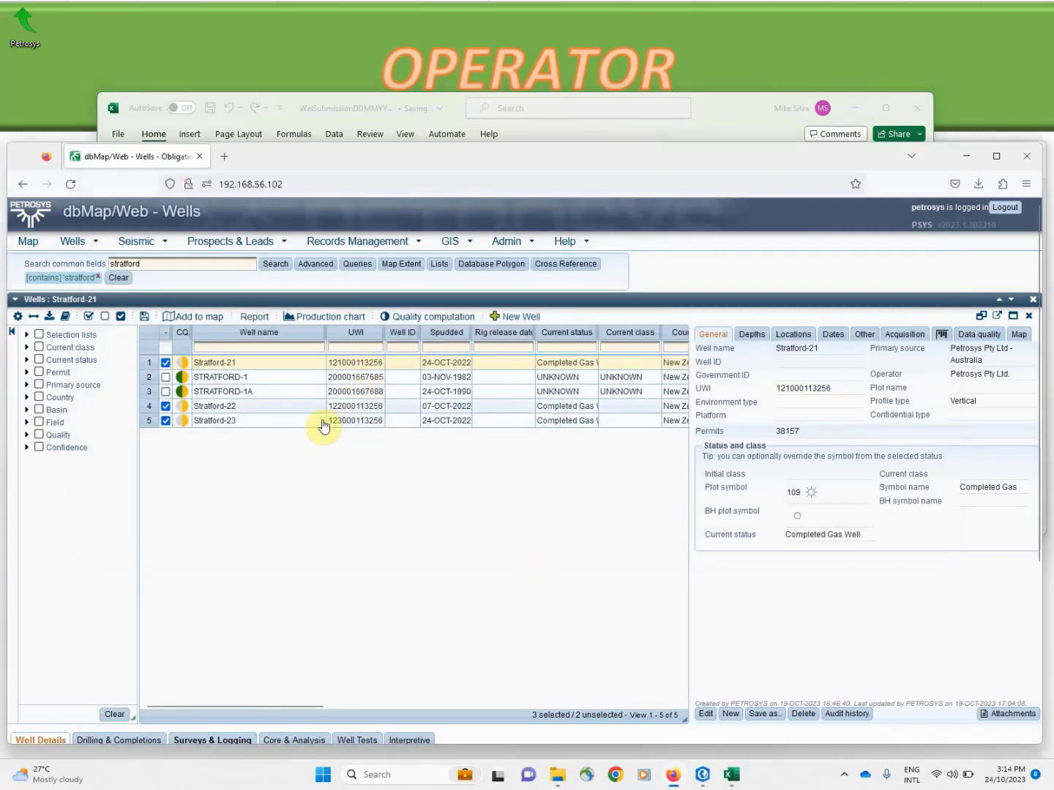
pyautogui.moveTo(287, 371)
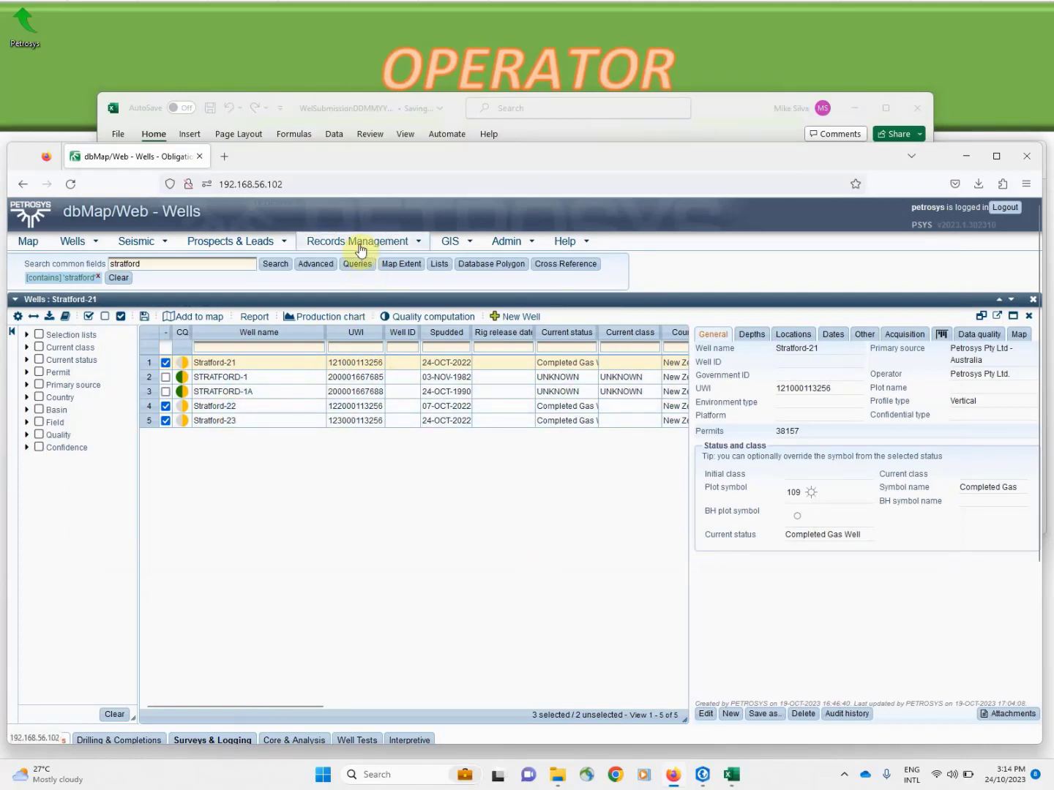
# Filter records management to the selected Stratford wells and close the six-file cart summary.
pyautogui.click(358, 240)
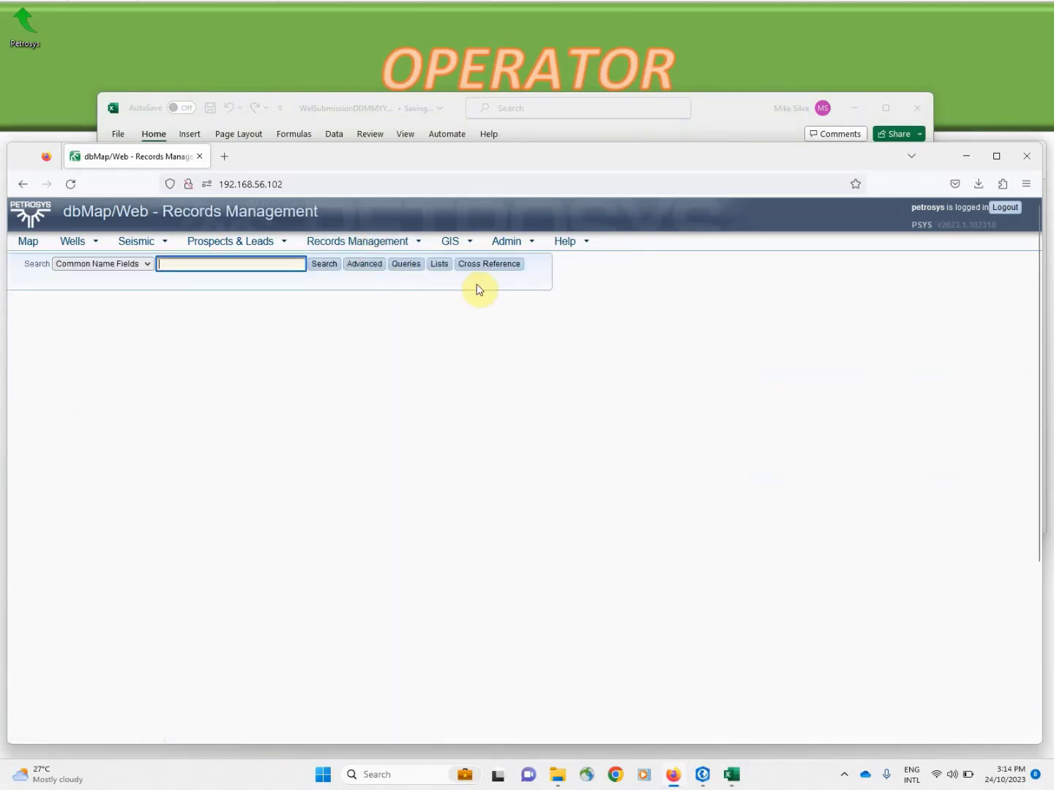
pyautogui.click(488, 264)
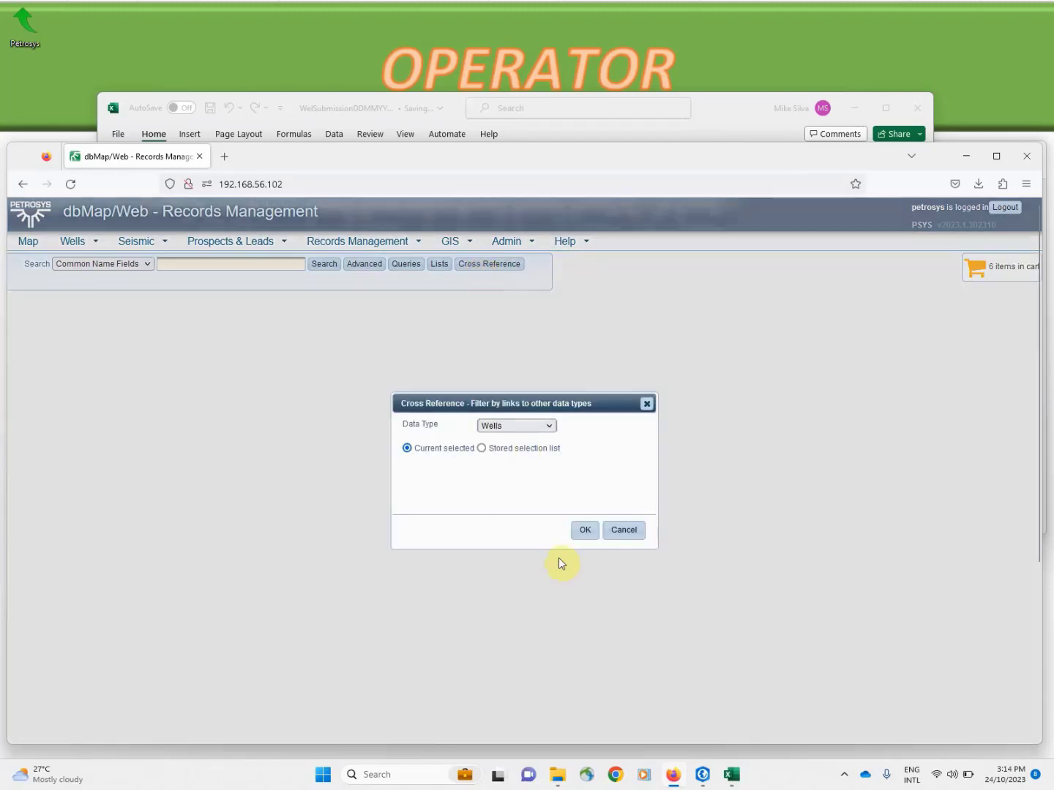
pyautogui.click(585, 529)
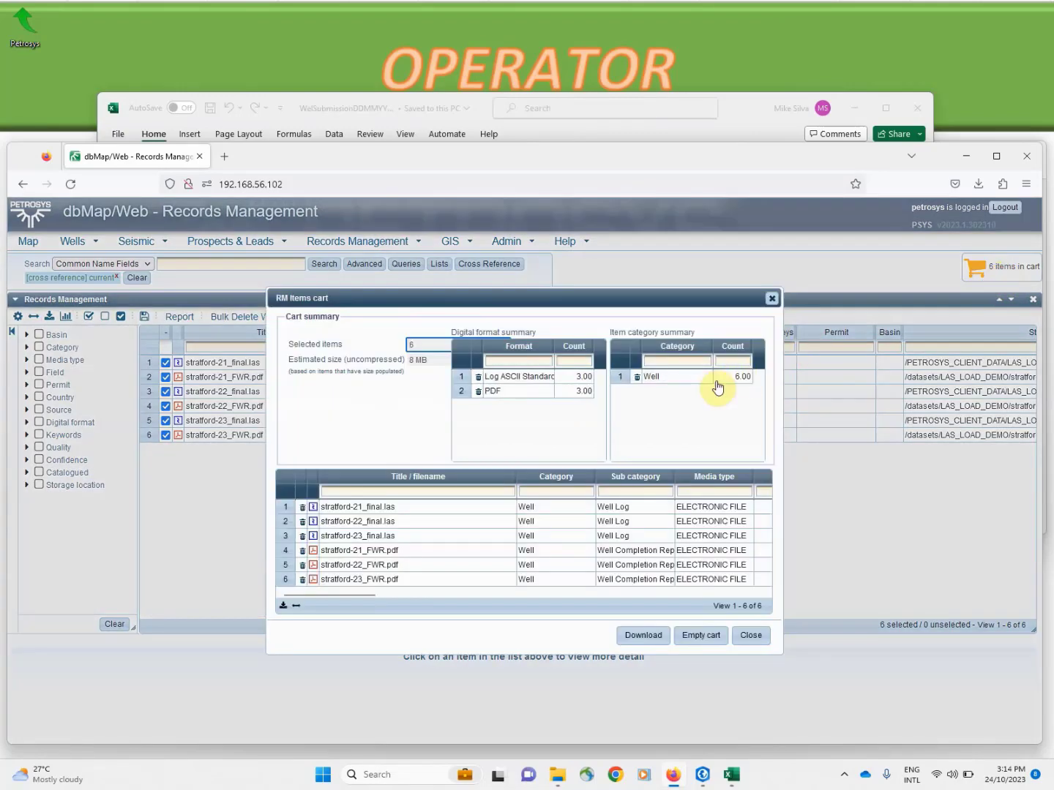
pyautogui.moveTo(638, 465)
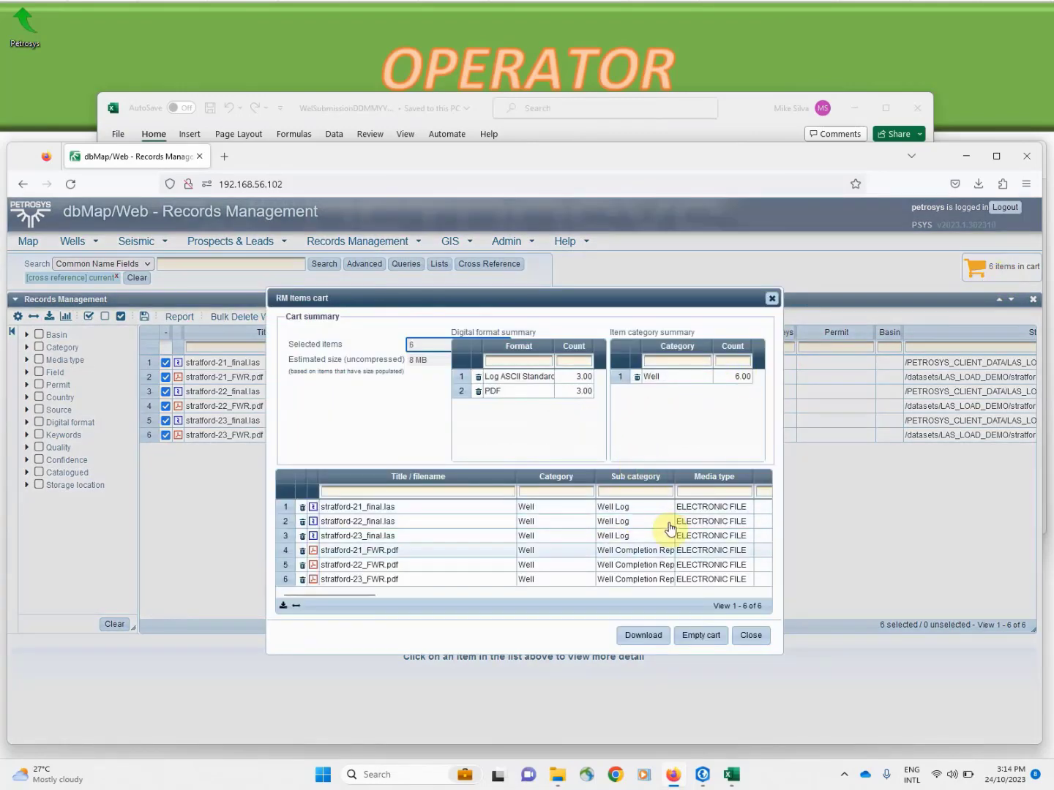
pyautogui.click(751, 635)
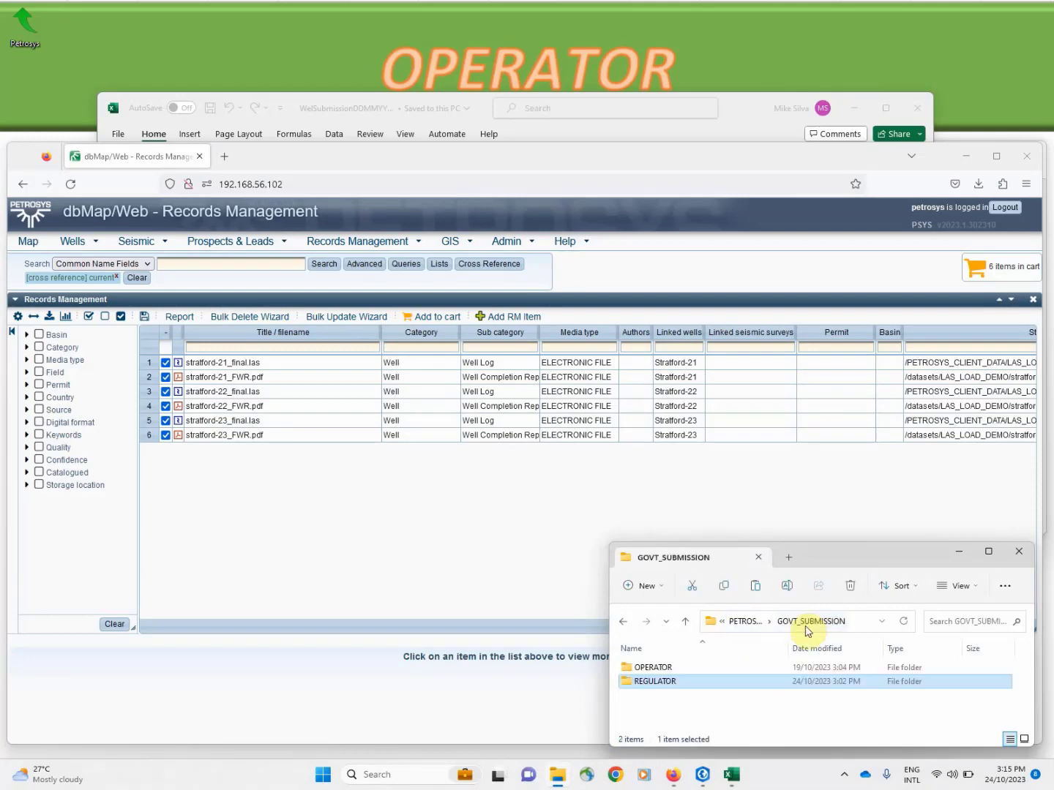
# Copy the six Stratford LAS and FWR files from the OPERATOR folder into REGULATOR.
pyautogui.doubleClick(653, 668)
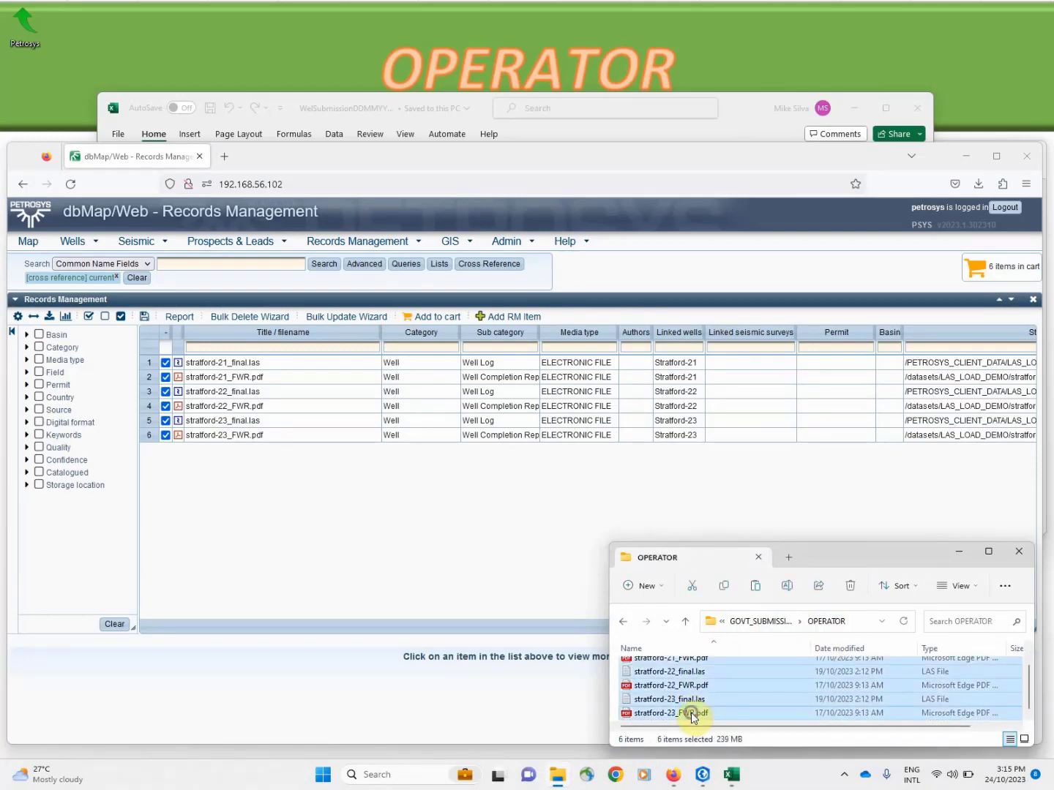
pyautogui.moveTo(739, 706)
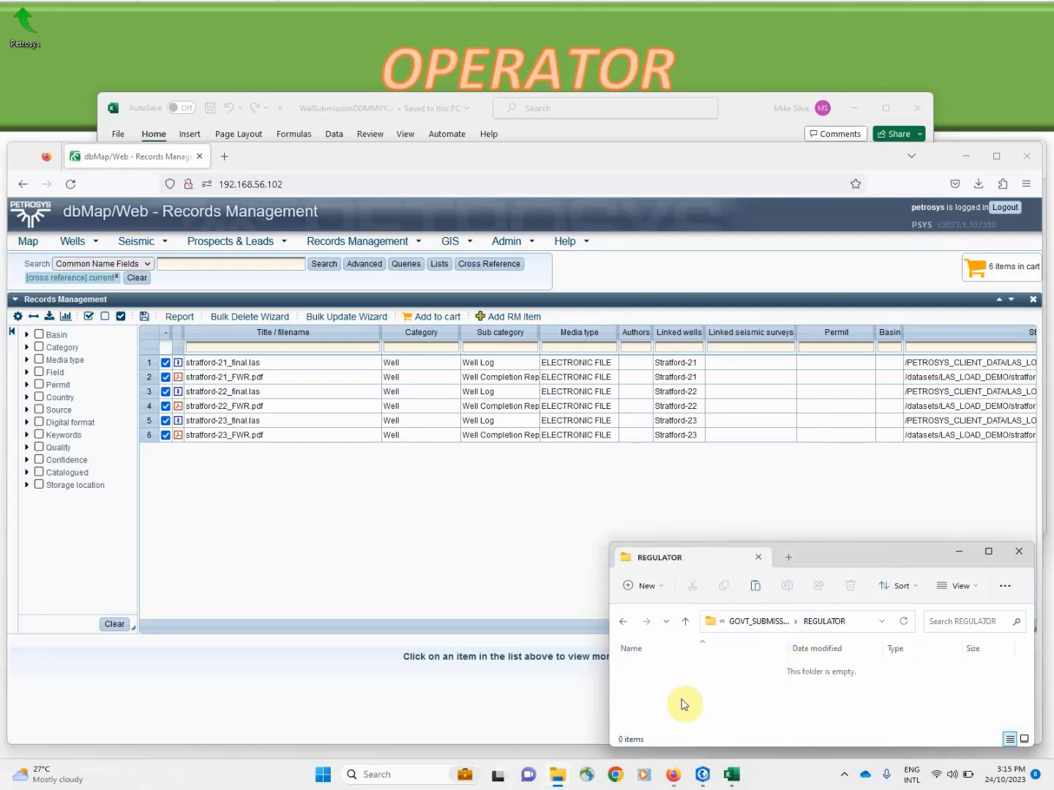
pyautogui.moveTo(714, 721)
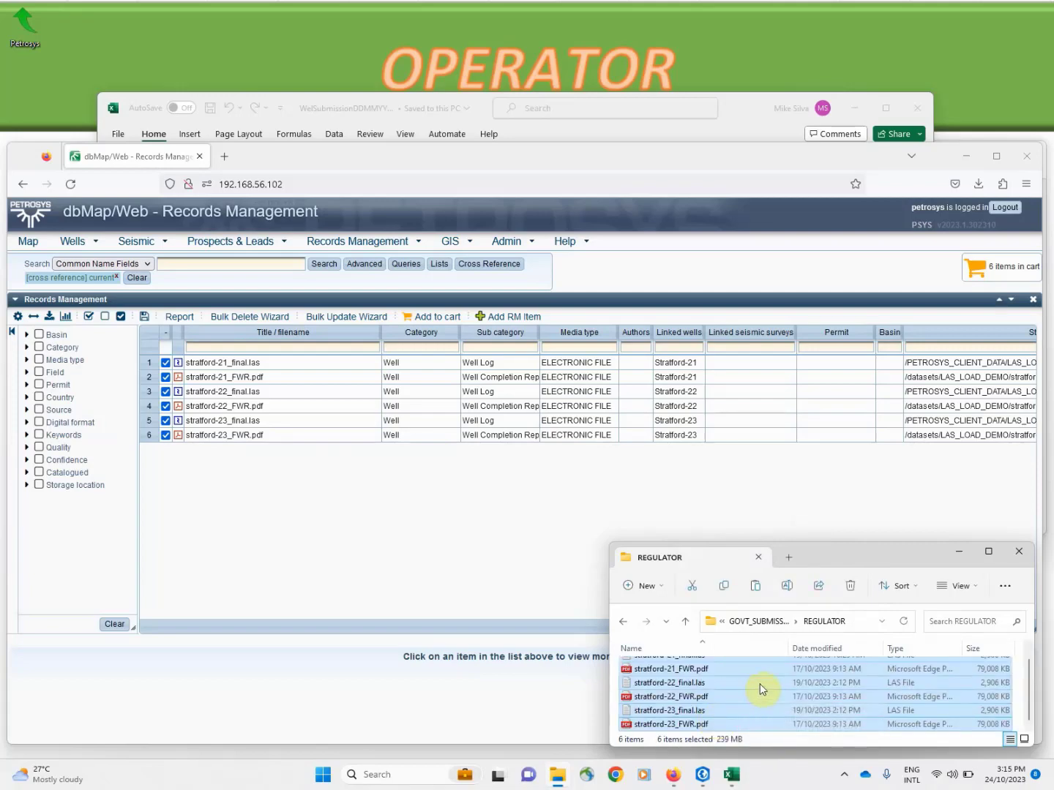
pyautogui.moveTo(930, 597)
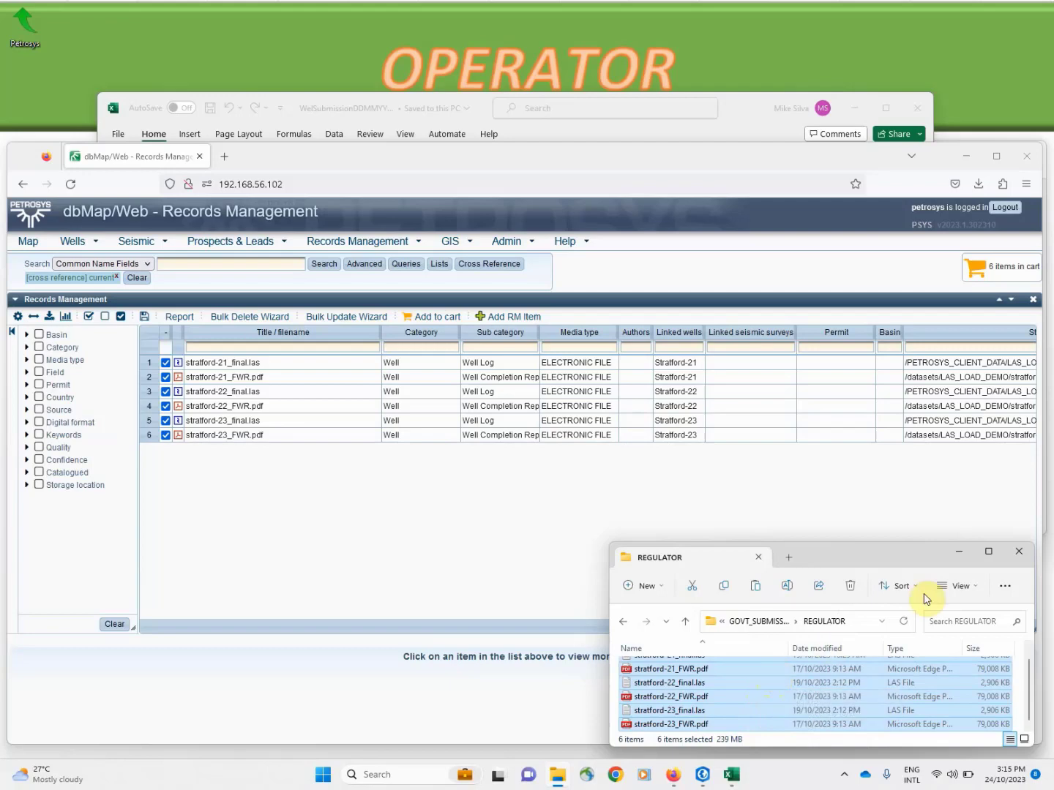
pyautogui.click(1016, 557)
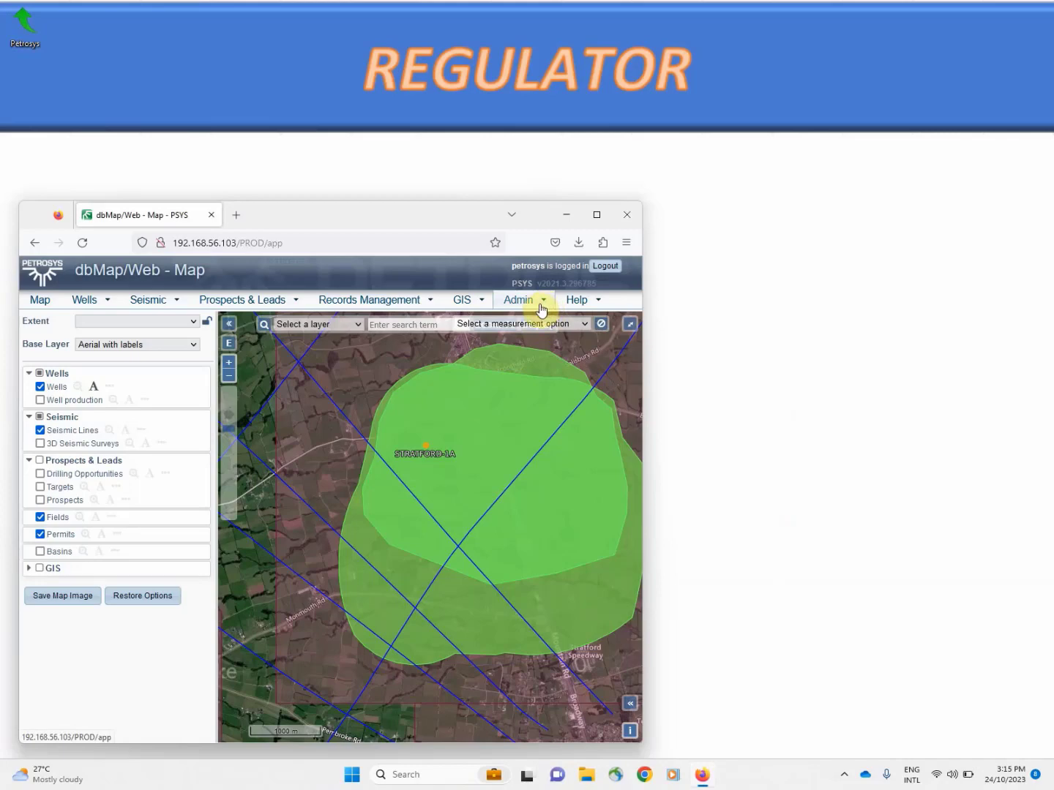
pyautogui.moveTo(546, 304)
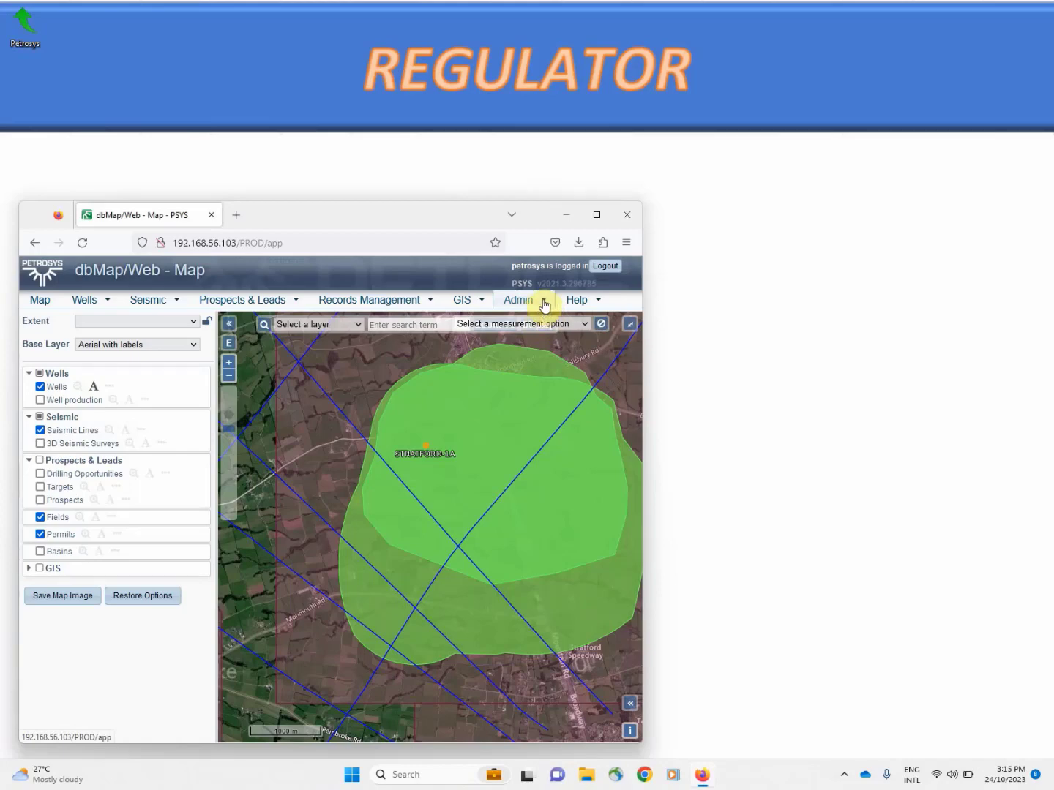
# Import WellSubmissionDDMMYY.xlsx with the Well Header importer, adding three wells with no errors.
pyautogui.click(519, 301)
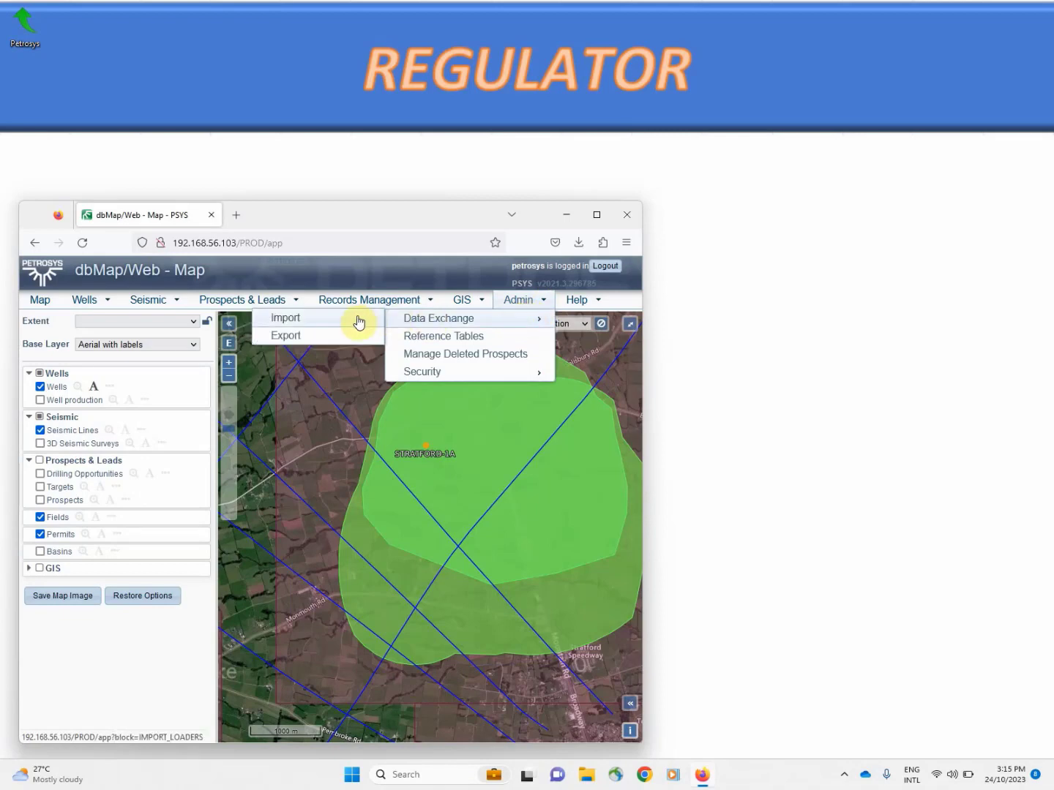
pyautogui.click(284, 317)
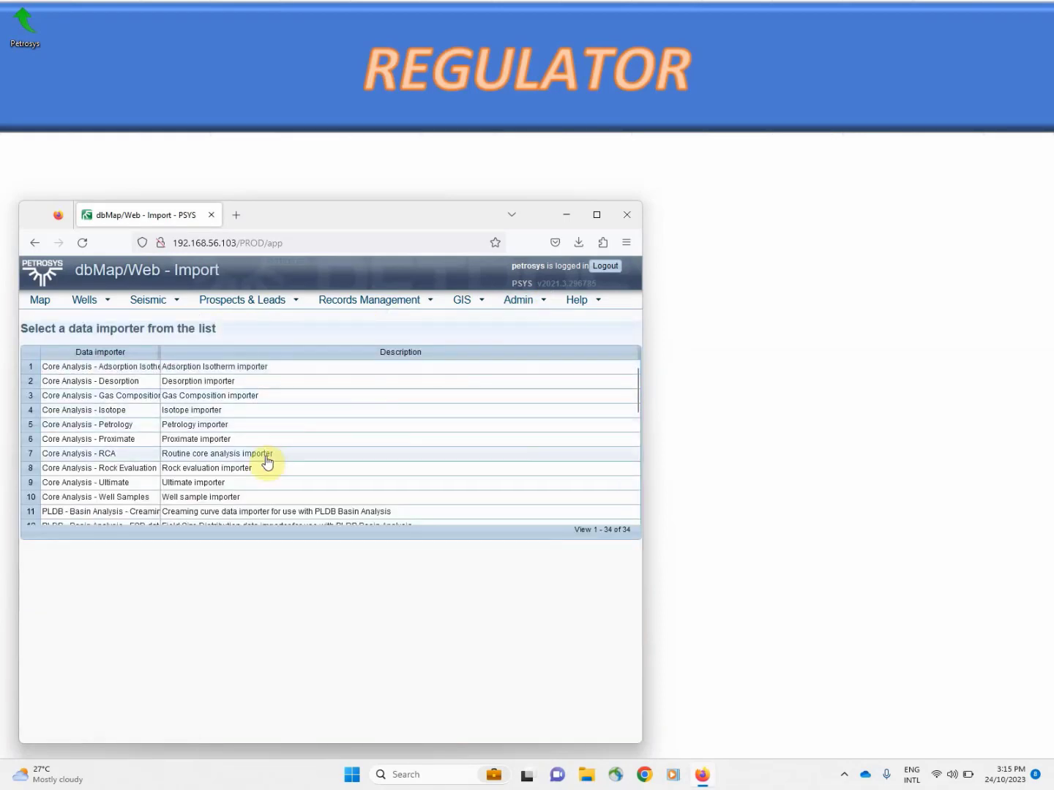
pyautogui.scroll(-3)
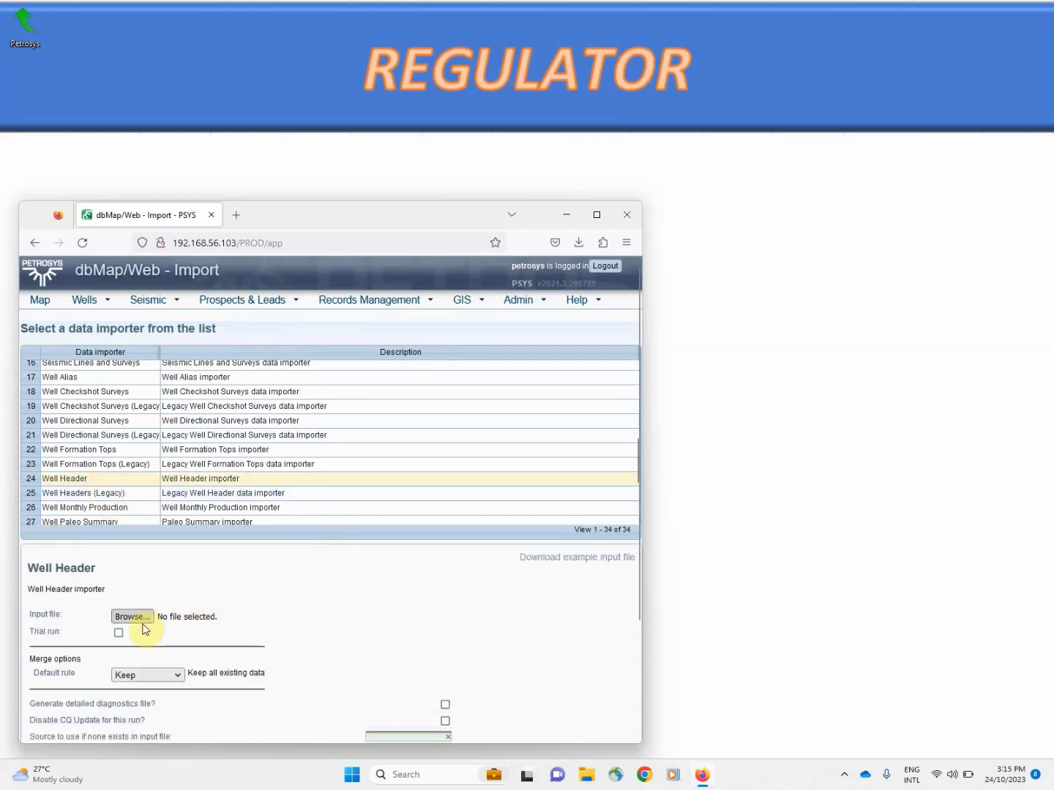
pyautogui.click(132, 616)
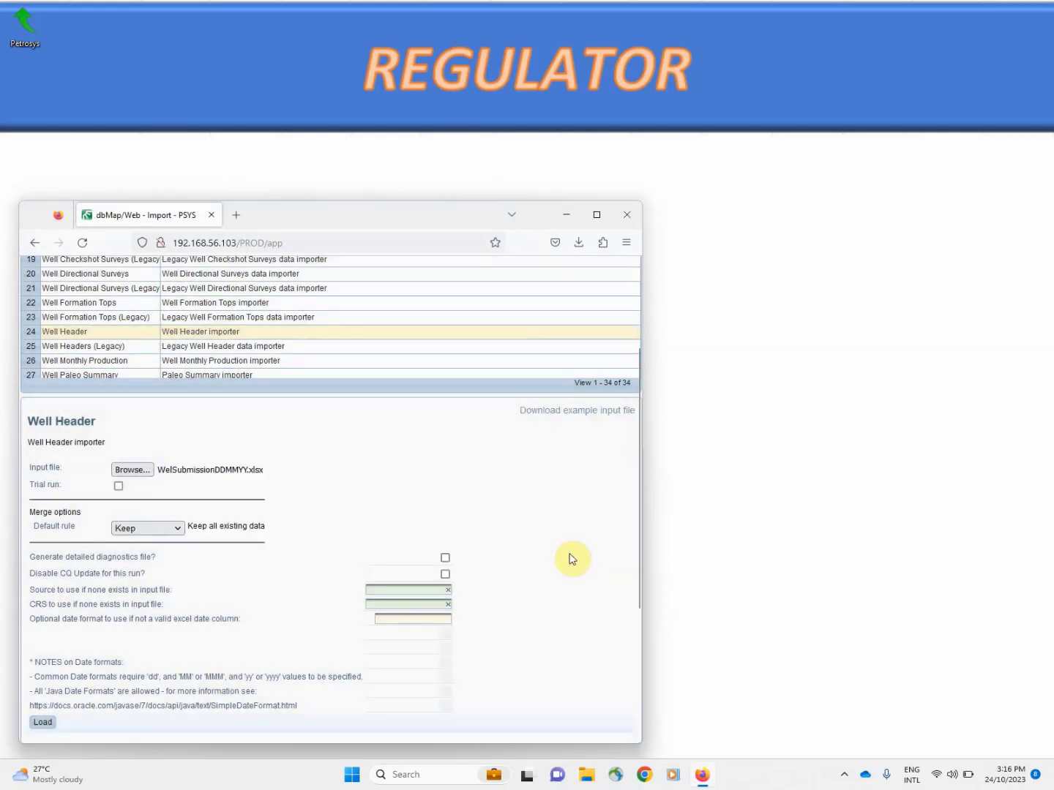
pyautogui.click(38, 723)
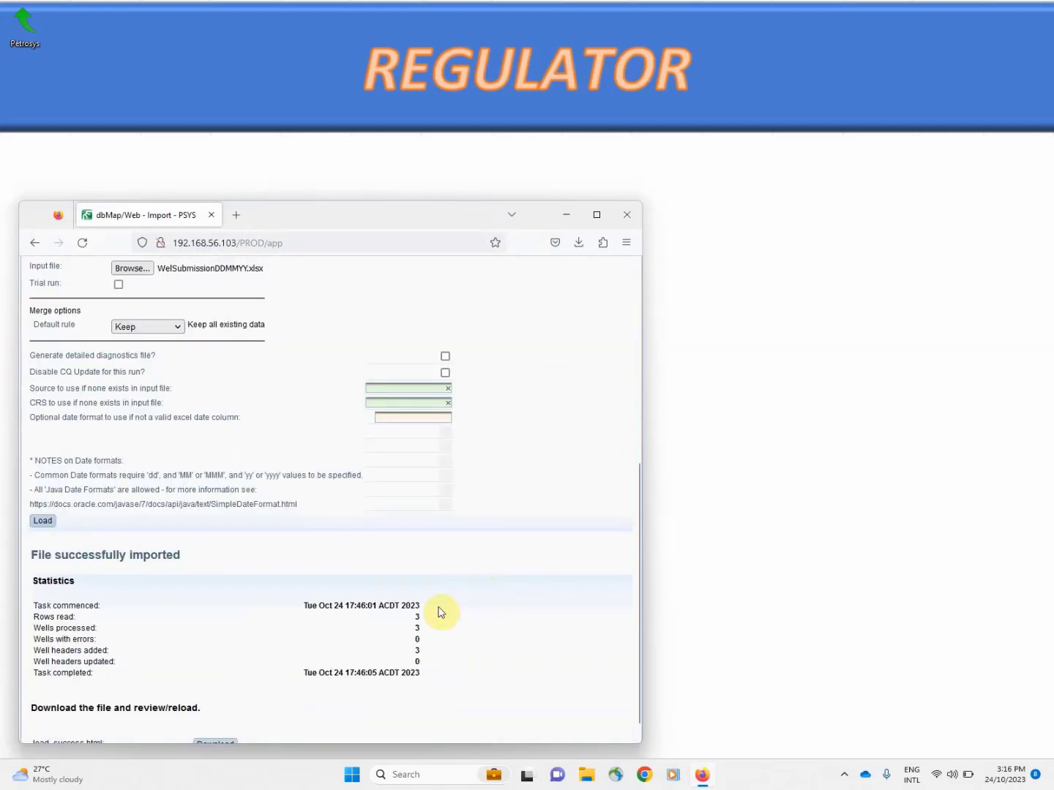
pyautogui.moveTo(427, 646)
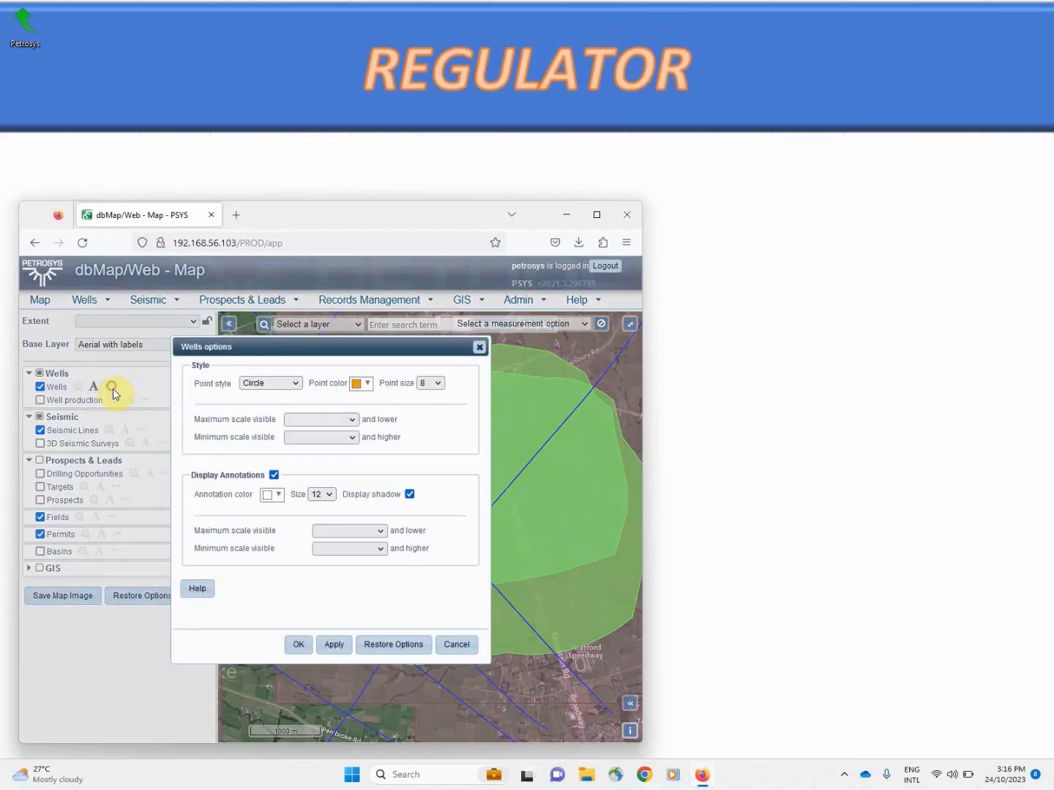
# Close the Wells layer options and pan the map around the Stratford field to reveal the new wells.
pyautogui.click(360, 383)
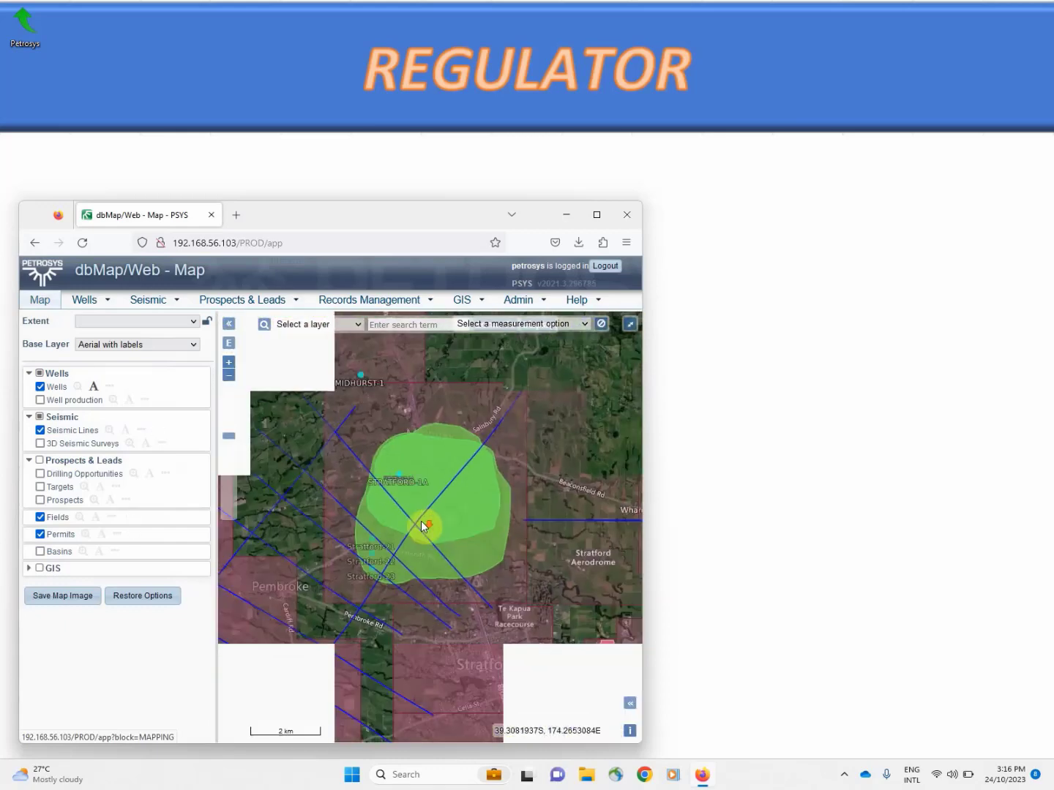
pyautogui.moveTo(427, 525); pyautogui.dragTo(351, 509)
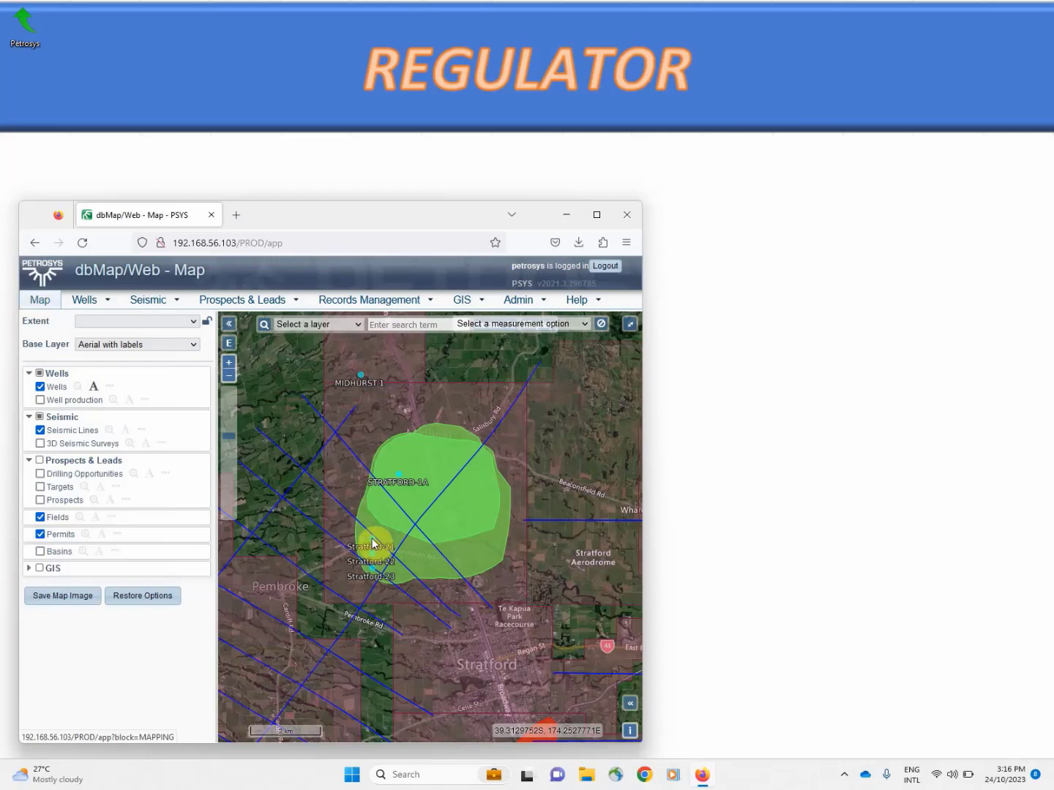
pyautogui.click(371, 543)
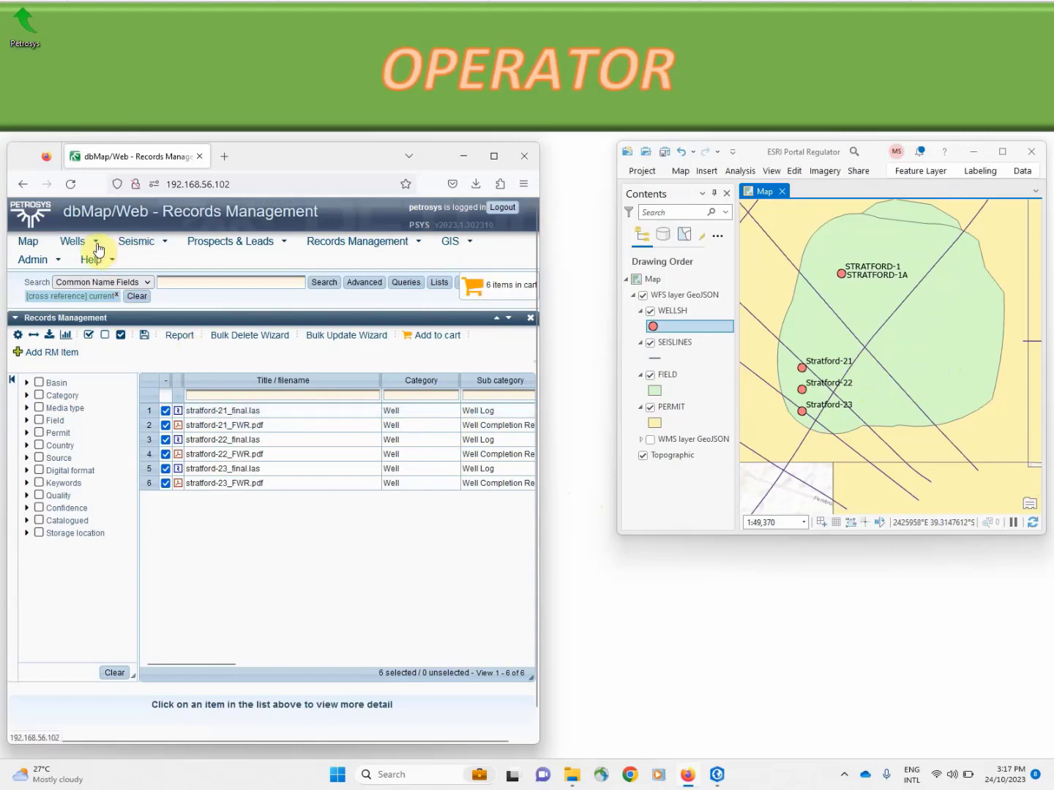
# Refresh the WFS wells layer so Stratford-21, -22 and -23 appear beside STRATFORD-1 and -1A.
pyautogui.click(493, 155)
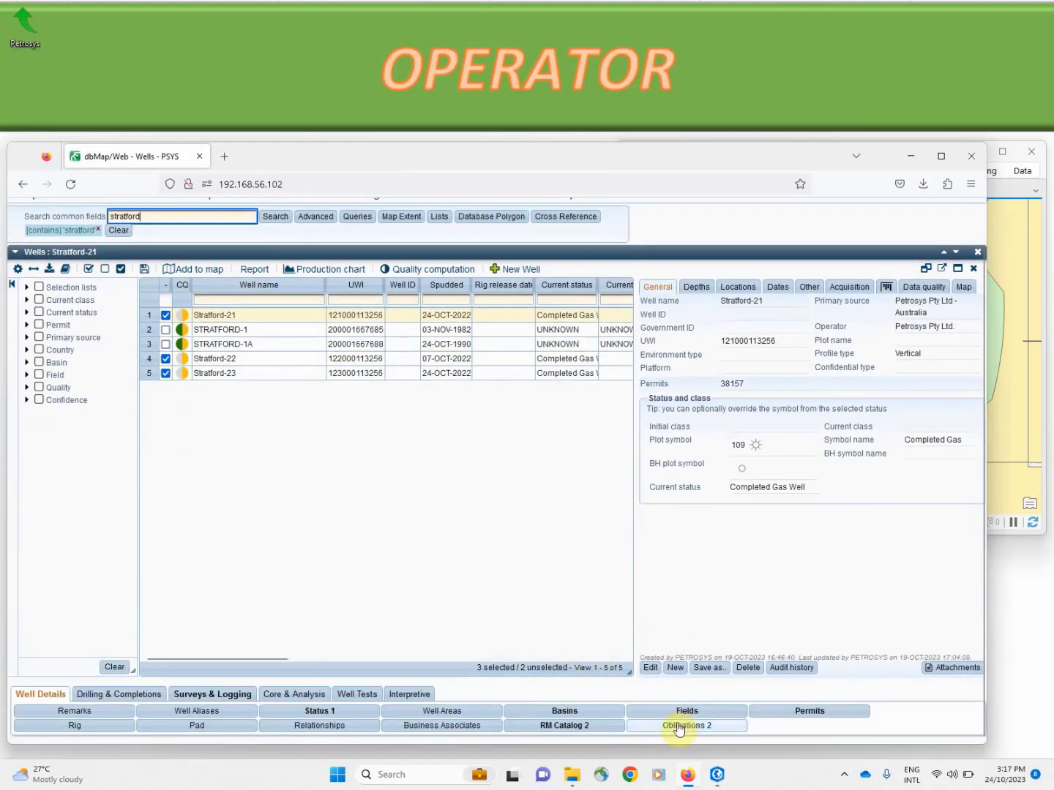
# Mark the Well Completion Report Submission obligation fulfilled (Y) with a 'validated via portal' remark and confirm.
pyautogui.click(687, 726)
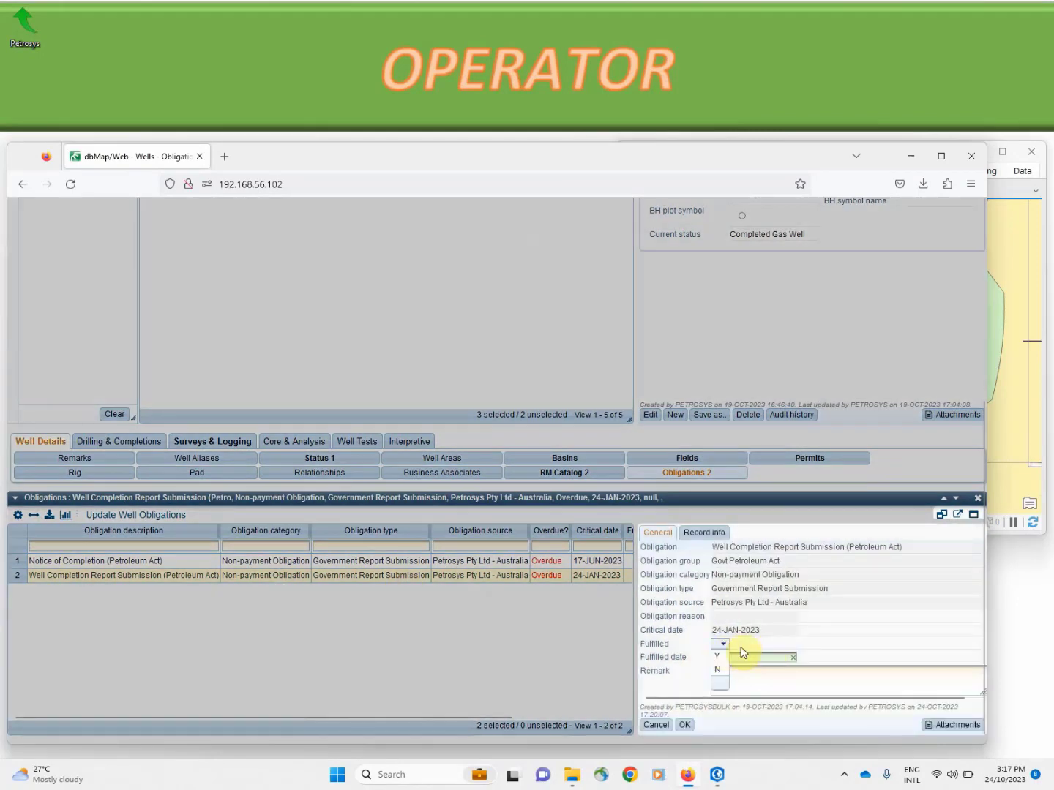
pyautogui.click(740, 657)
pyautogui.write('Validated via Portal')
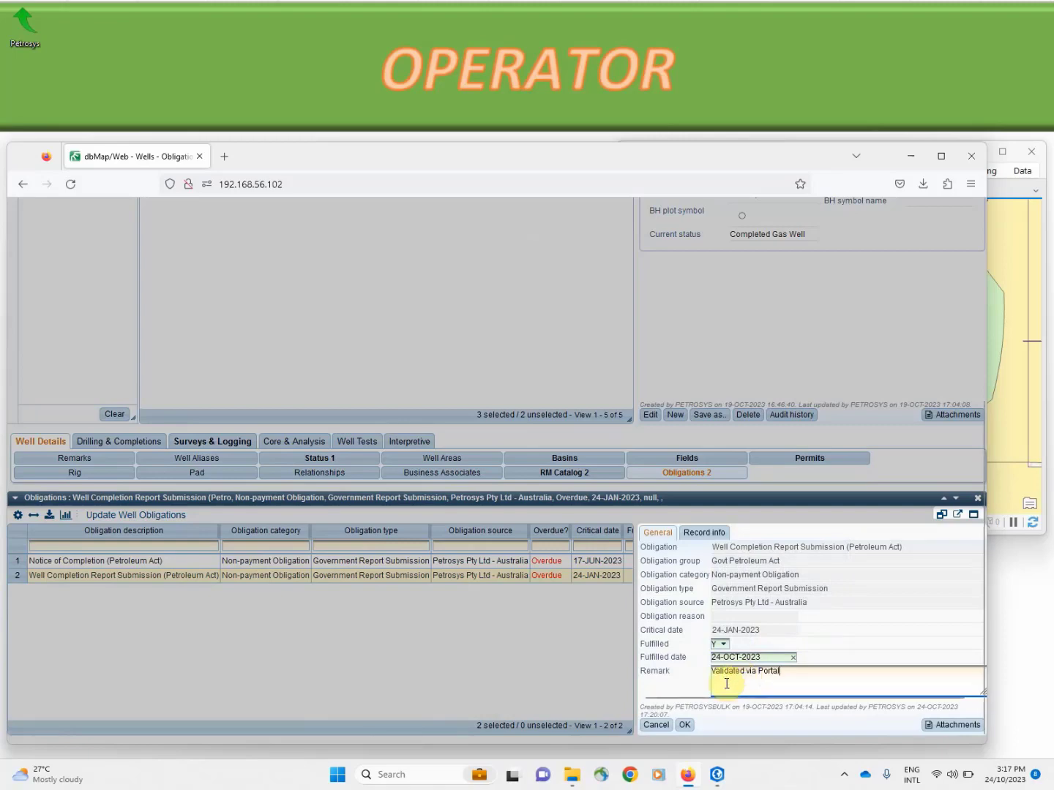
pyautogui.click(683, 726)
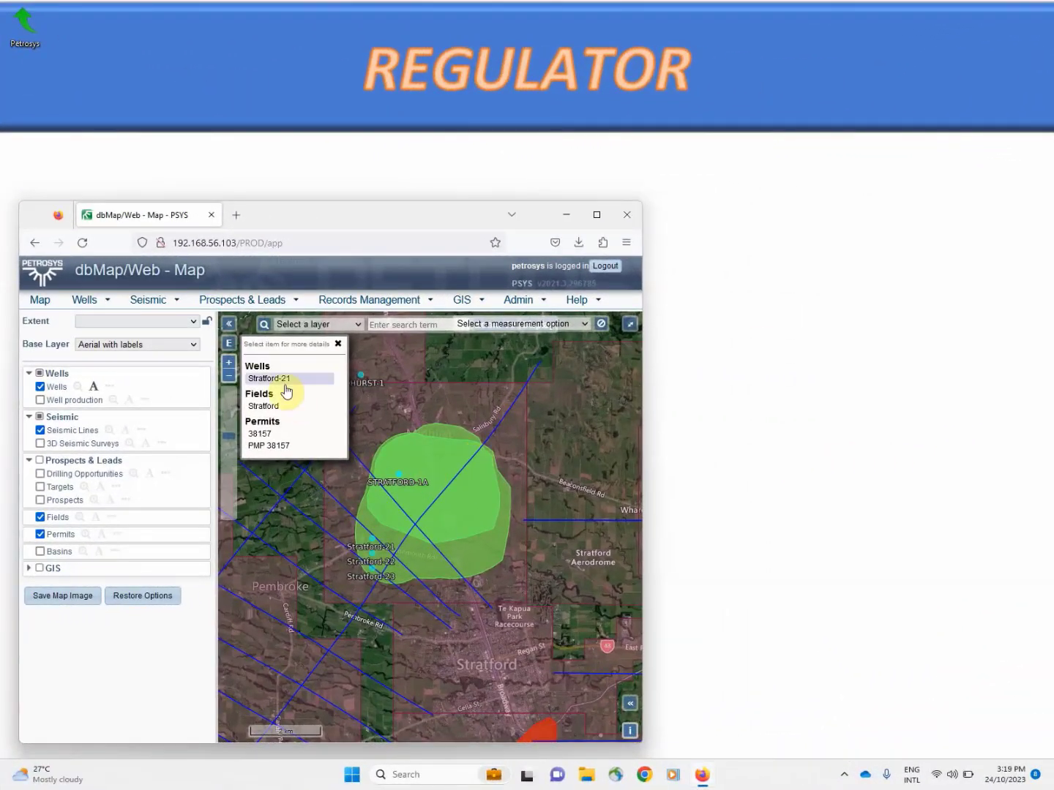
# Show Stratford-21's well details from the map popup and launch its RM Catalog records window.
pyautogui.click(275, 377)
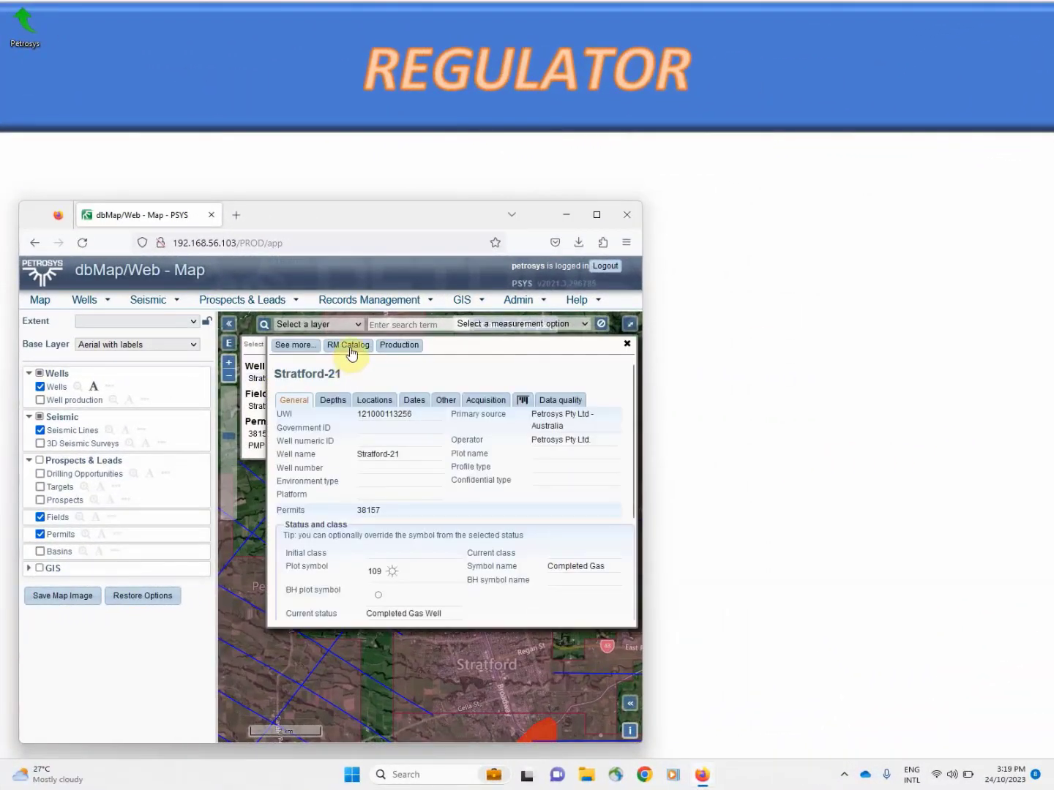
pyautogui.click(348, 345)
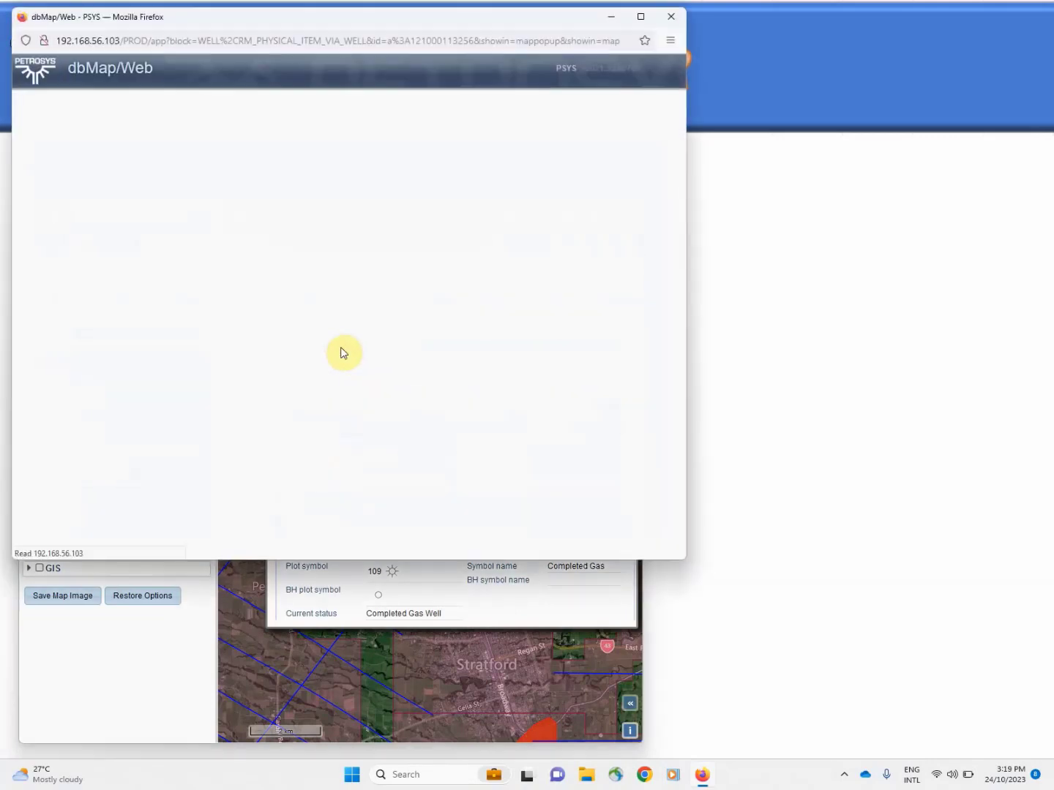